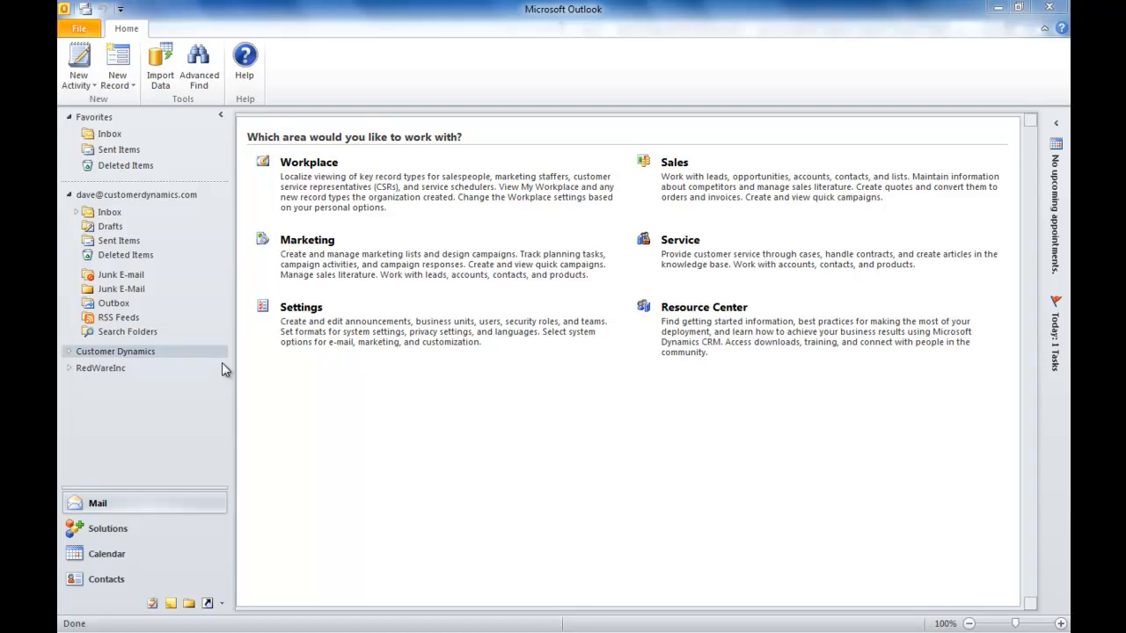
mouse_move(169, 378)
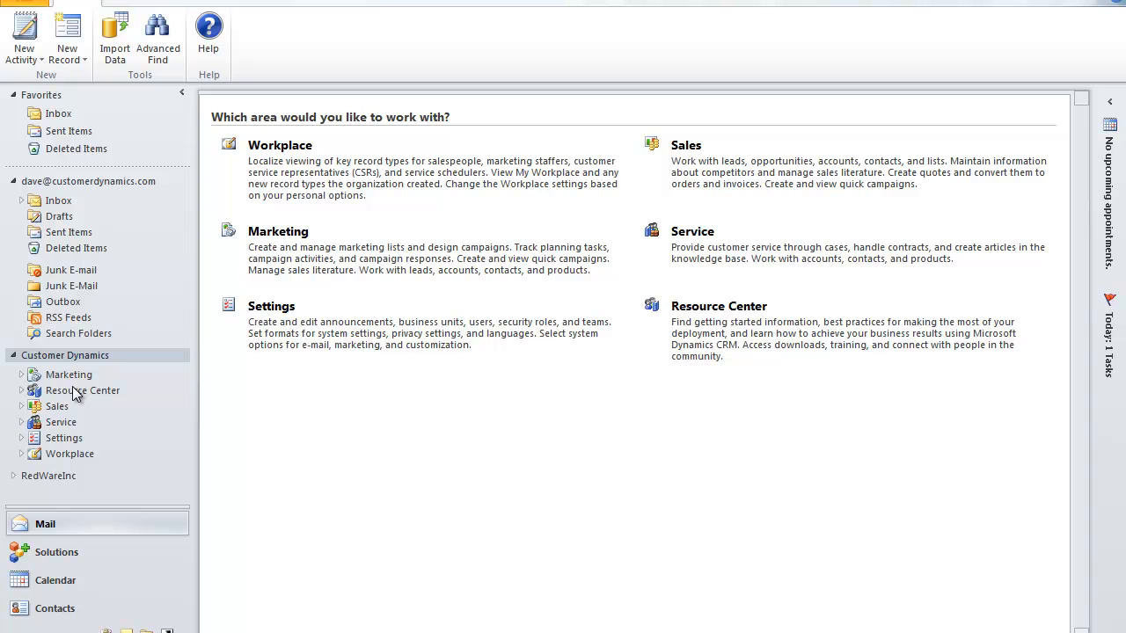
mouse_move(102, 390)
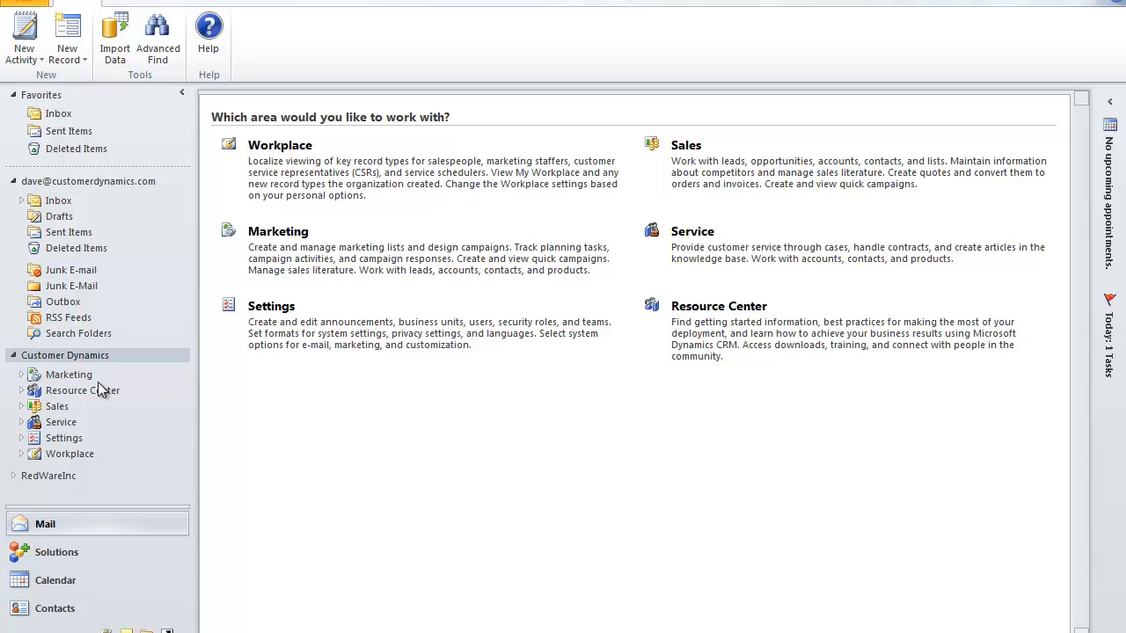
mouse_move(97, 392)
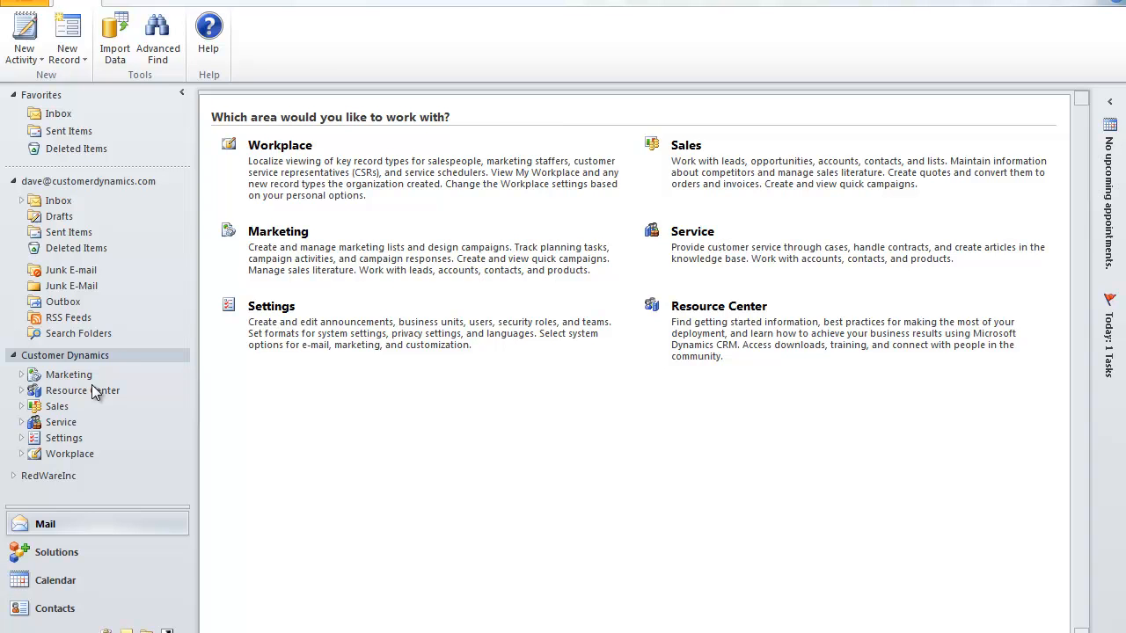
mouse_move(94, 391)
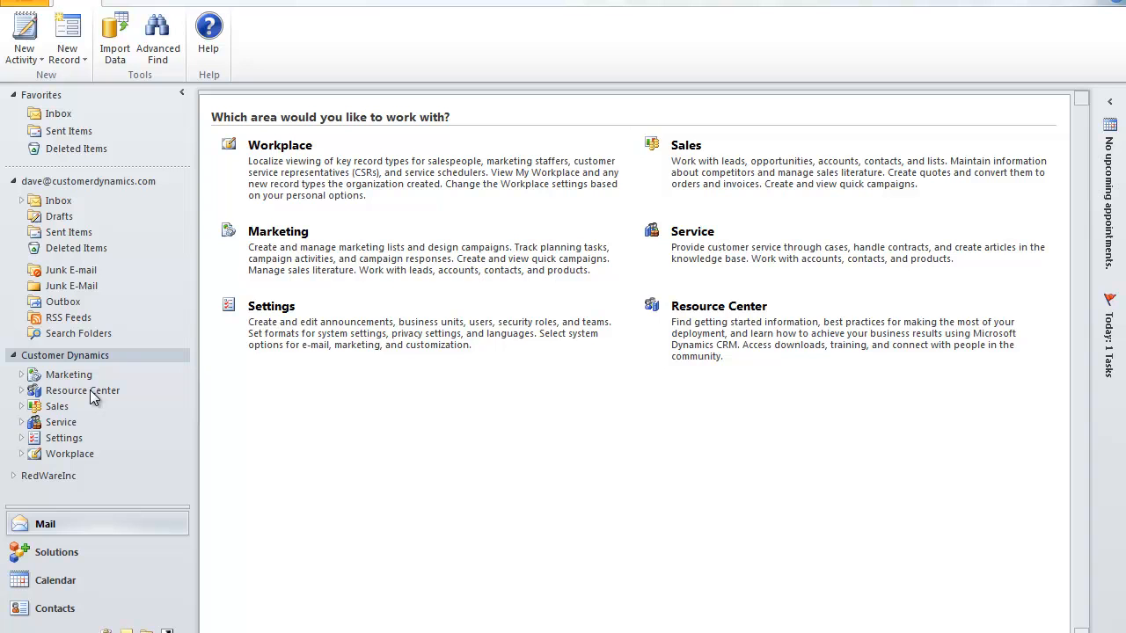
mouse_move(48, 423)
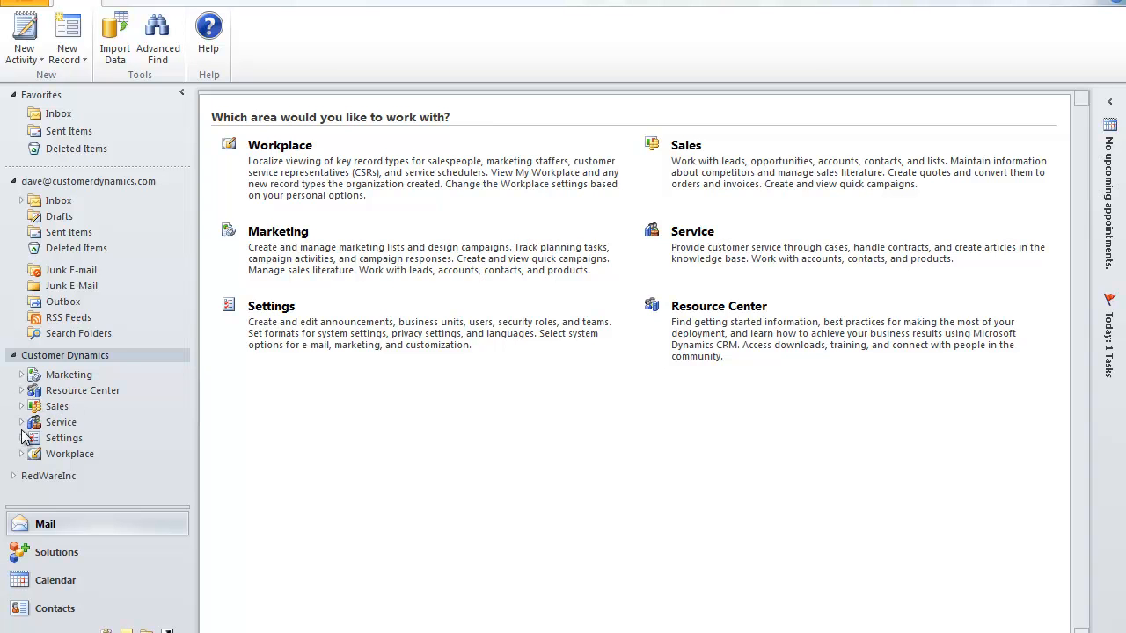
Open Settings and customize the system to list the Default Solution's entities
left_click(64, 438)
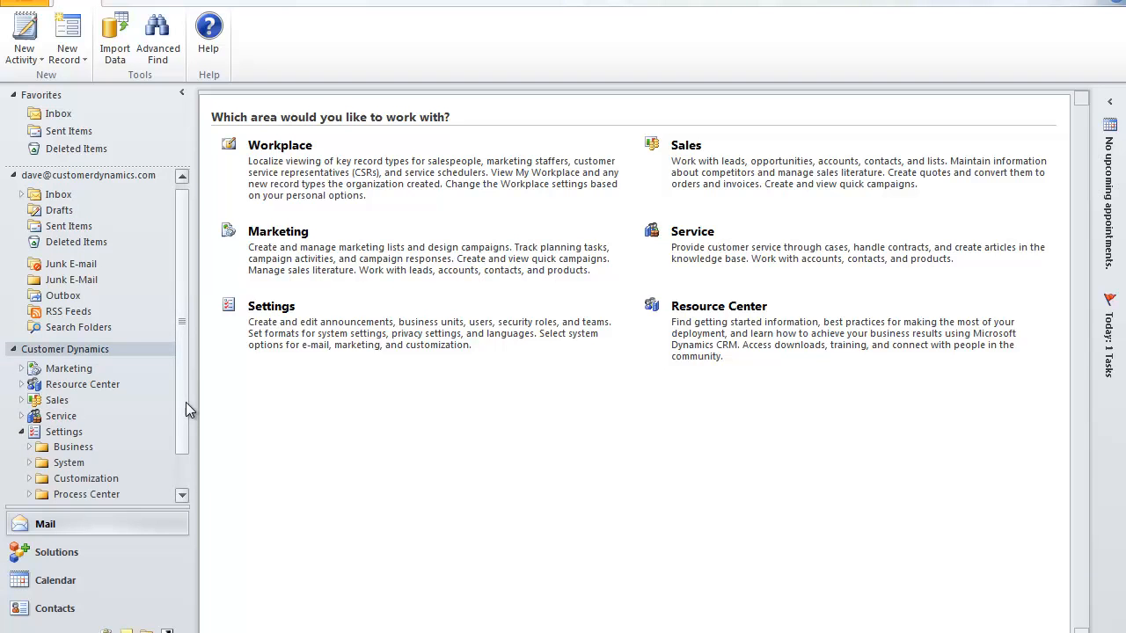
scroll("down", 3)
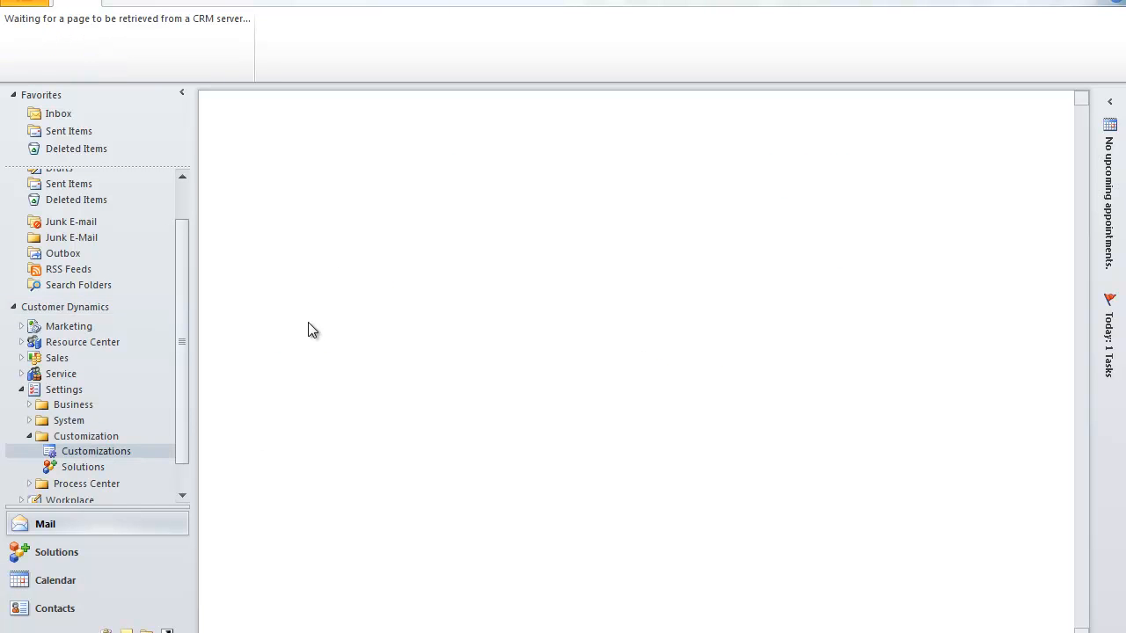
mouse_move(309, 156)
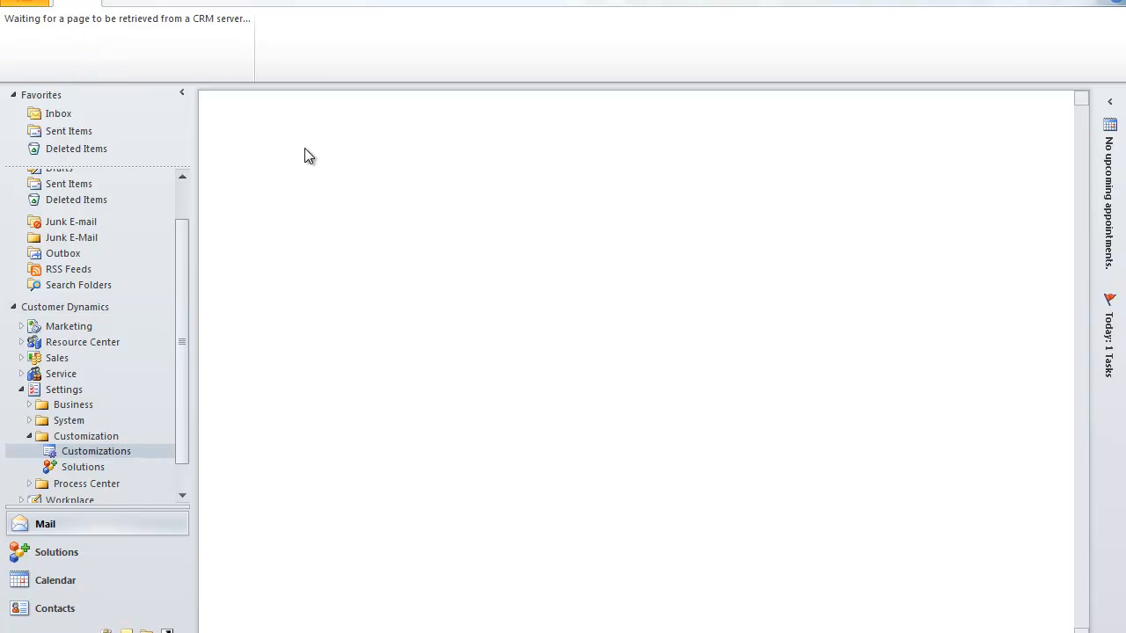
mouse_move(233, 277)
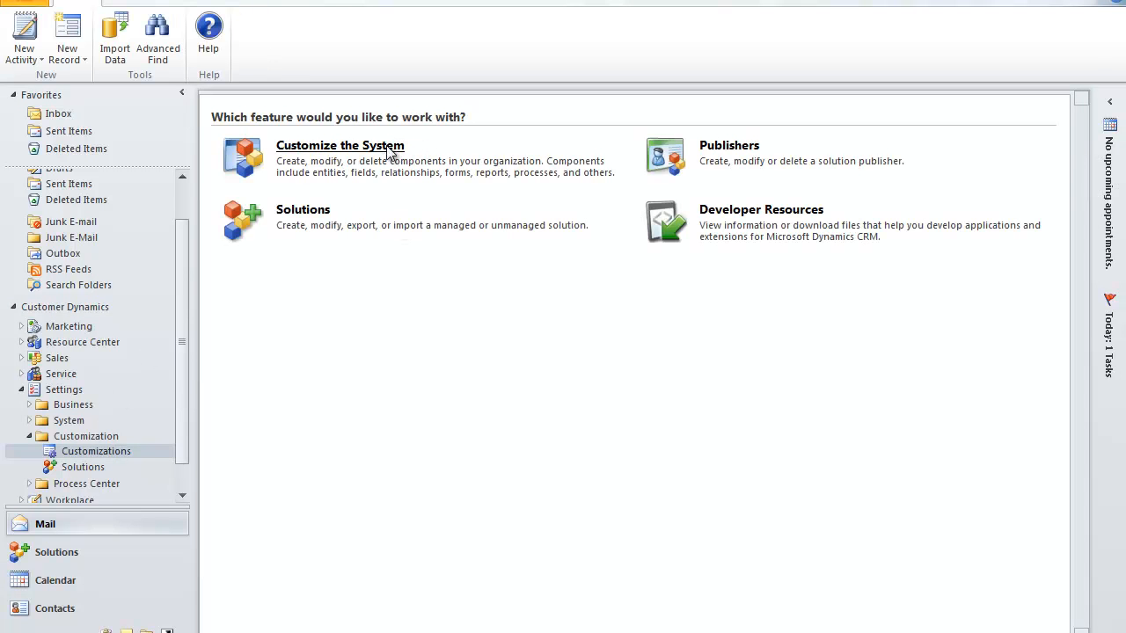
left_click(340, 145)
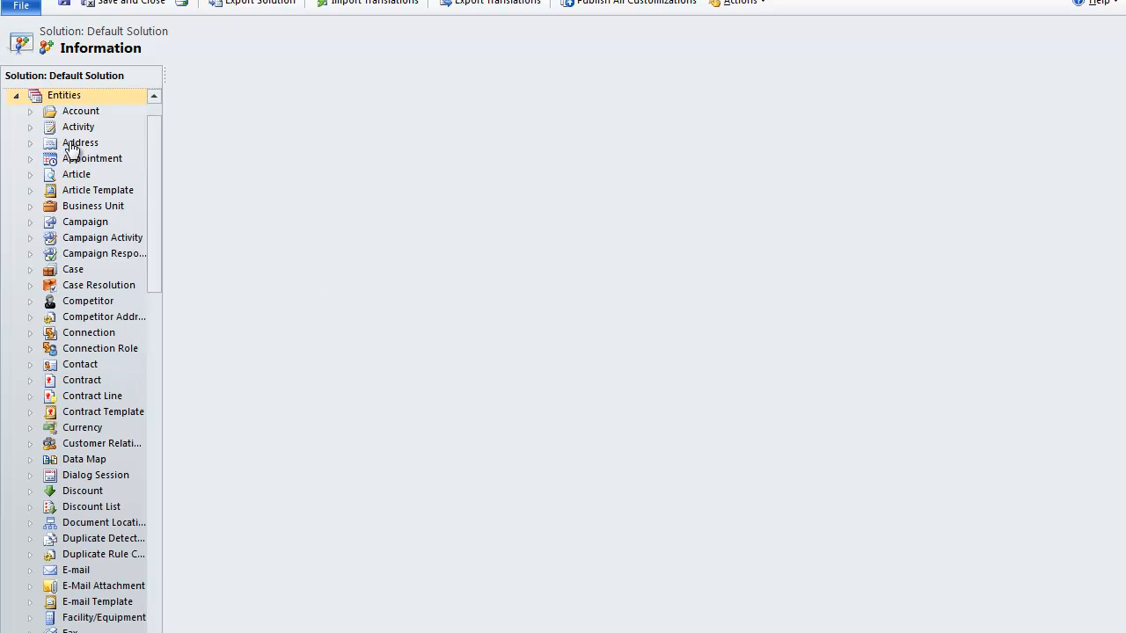
Open the Contact entity and show its fields list
left_click(64, 95)
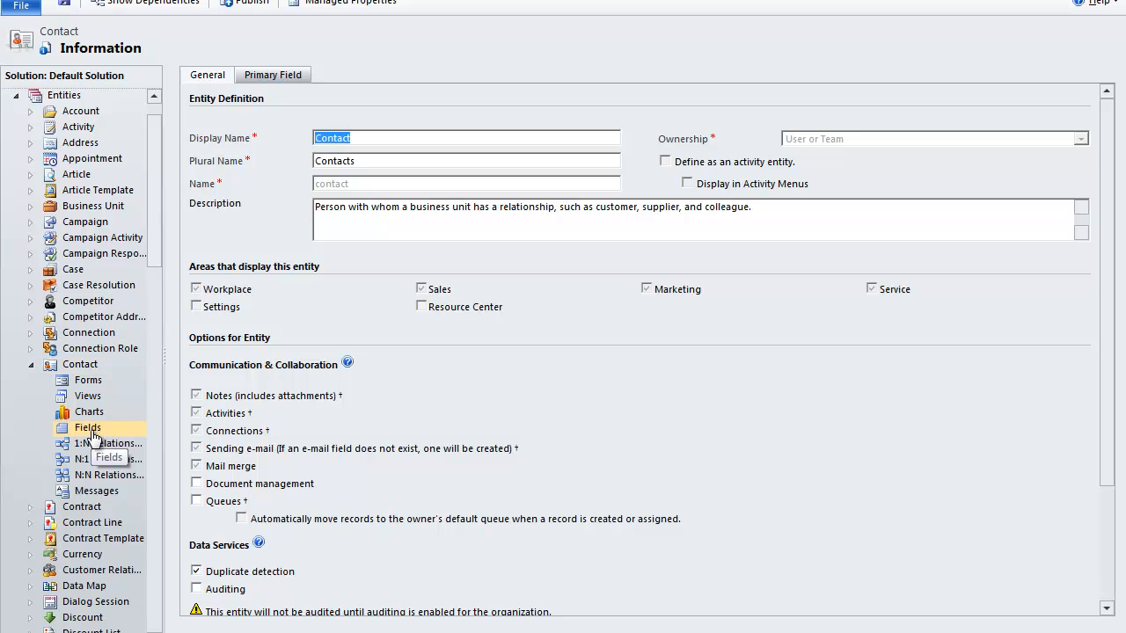
left_click(87, 428)
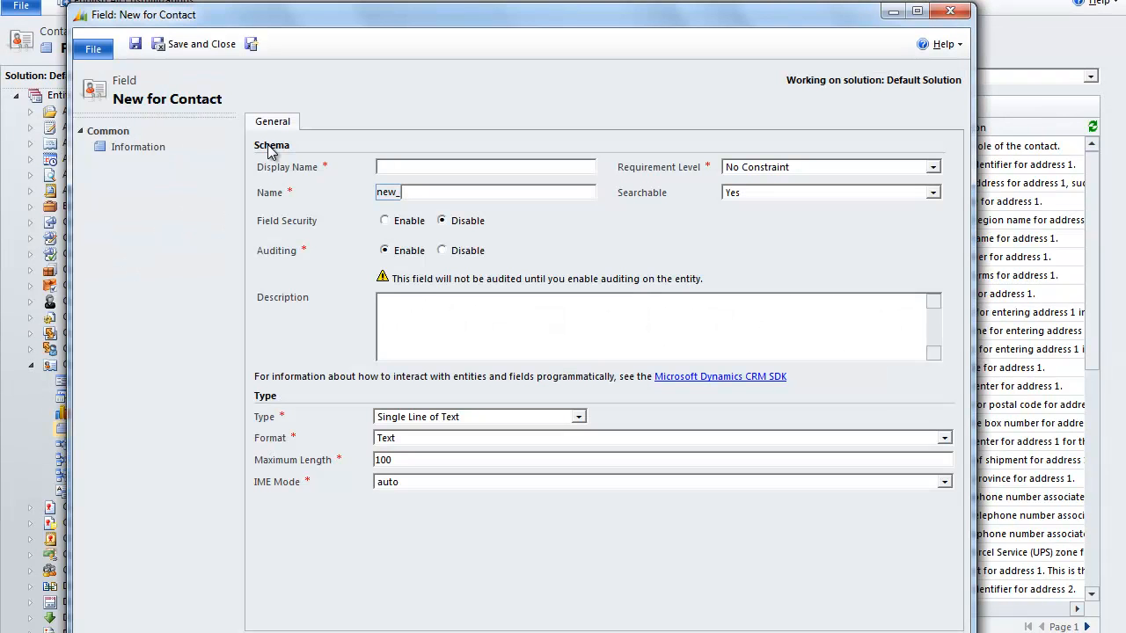
Add a Contact field named SSN with field security enabled, save it, and go to Forms
type("SSN")
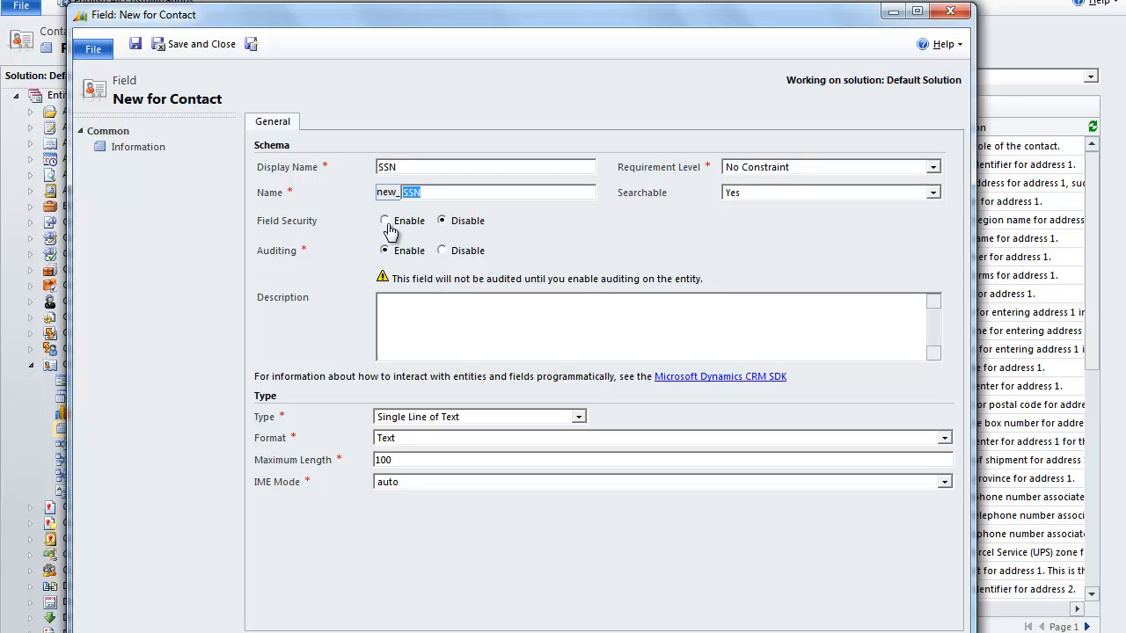
left_click(384, 221)
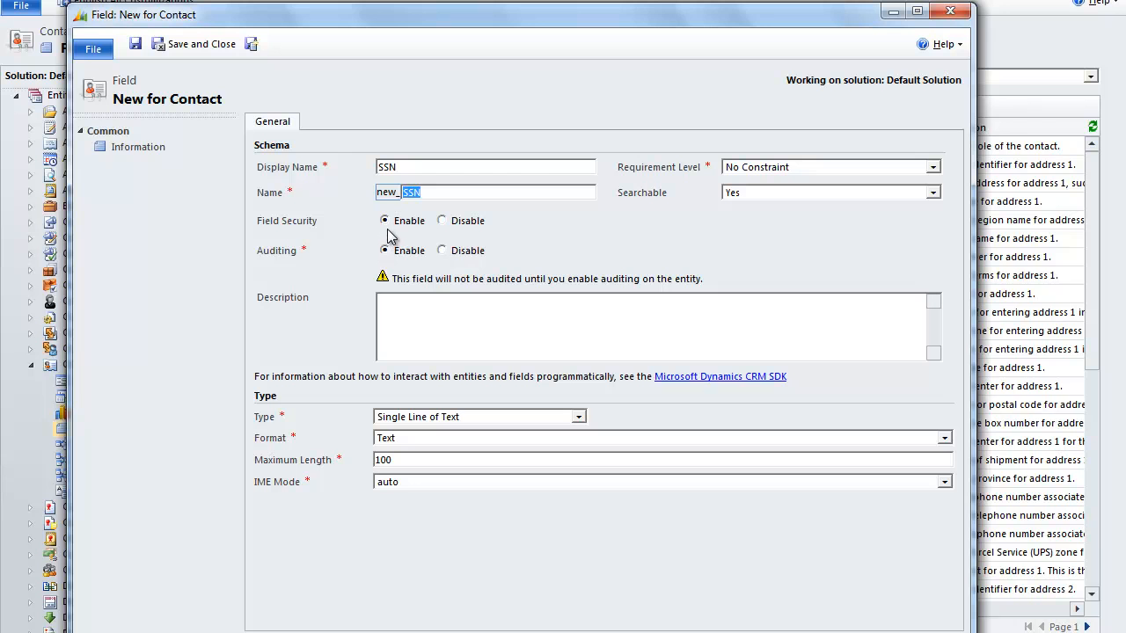
left_click(193, 43)
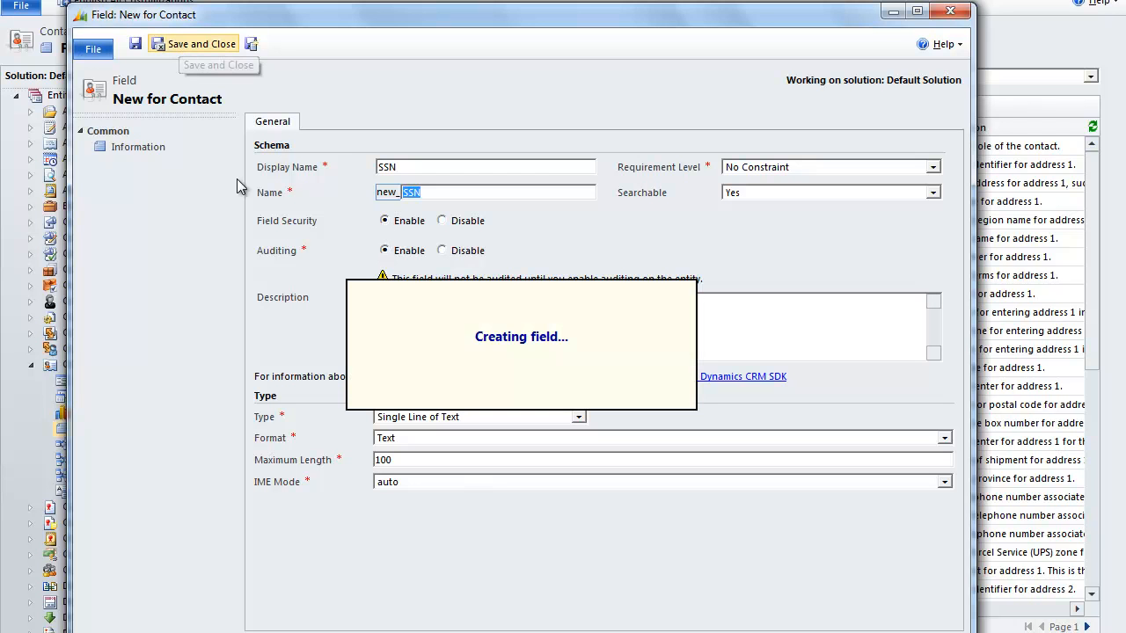
left_click(194, 43)
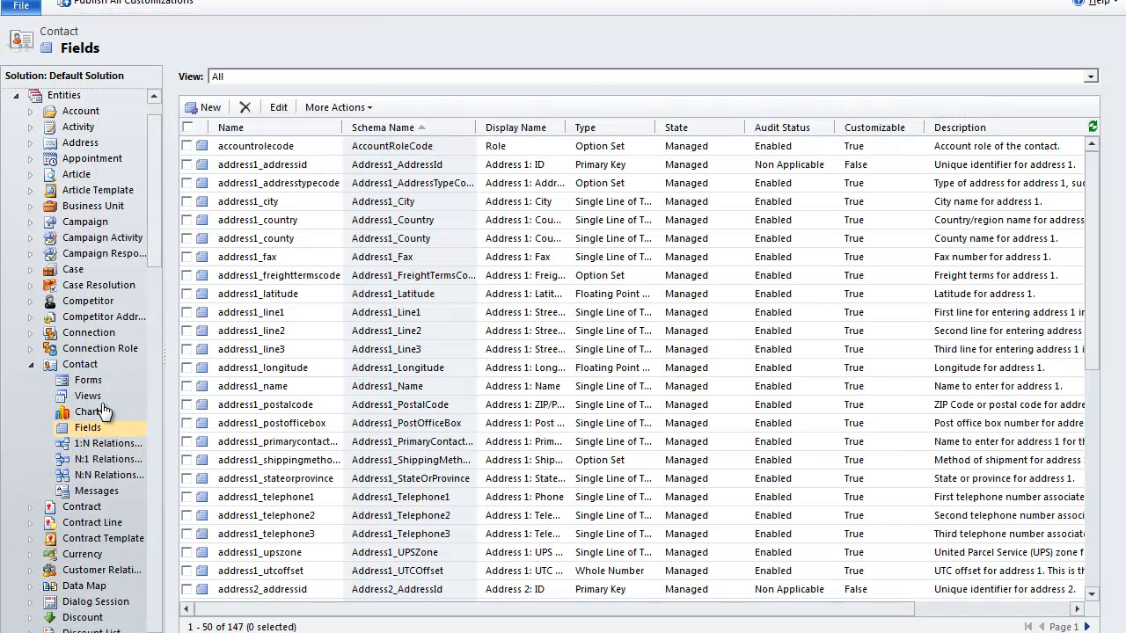
left_click(88, 380)
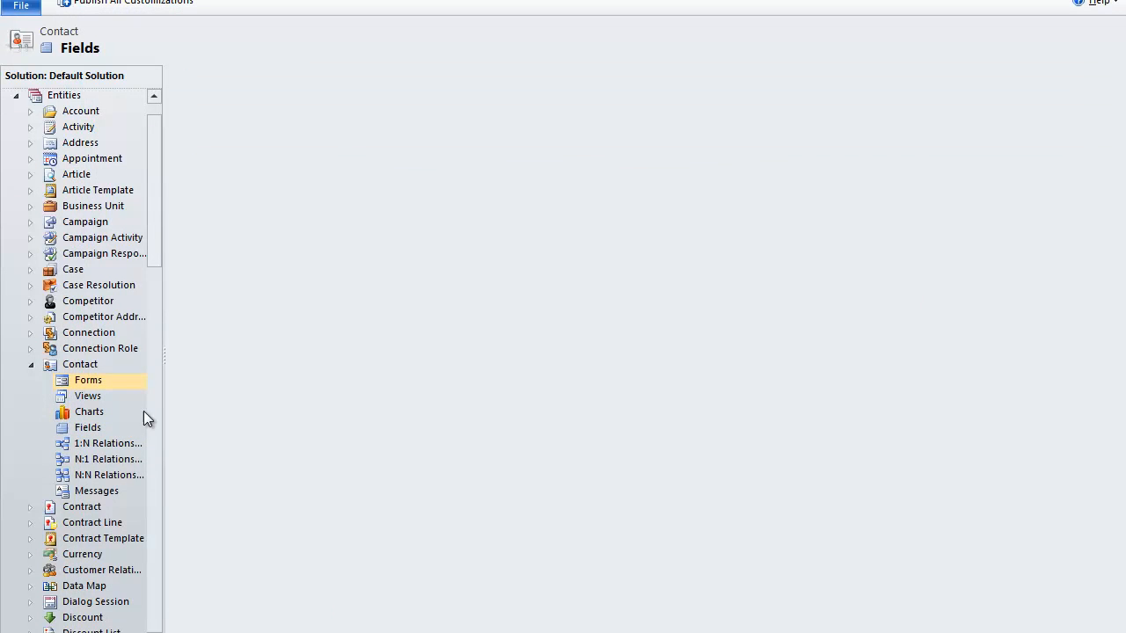
Show the Contact forms list with the Main and Mobile Information forms
left_click(88, 380)
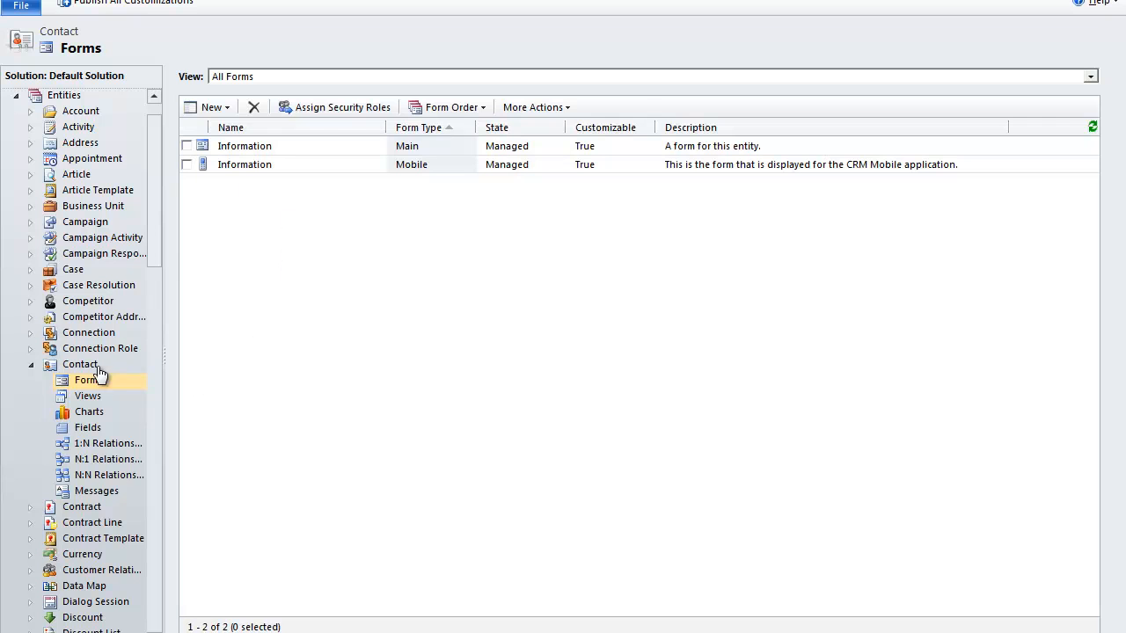
mouse_move(244, 146)
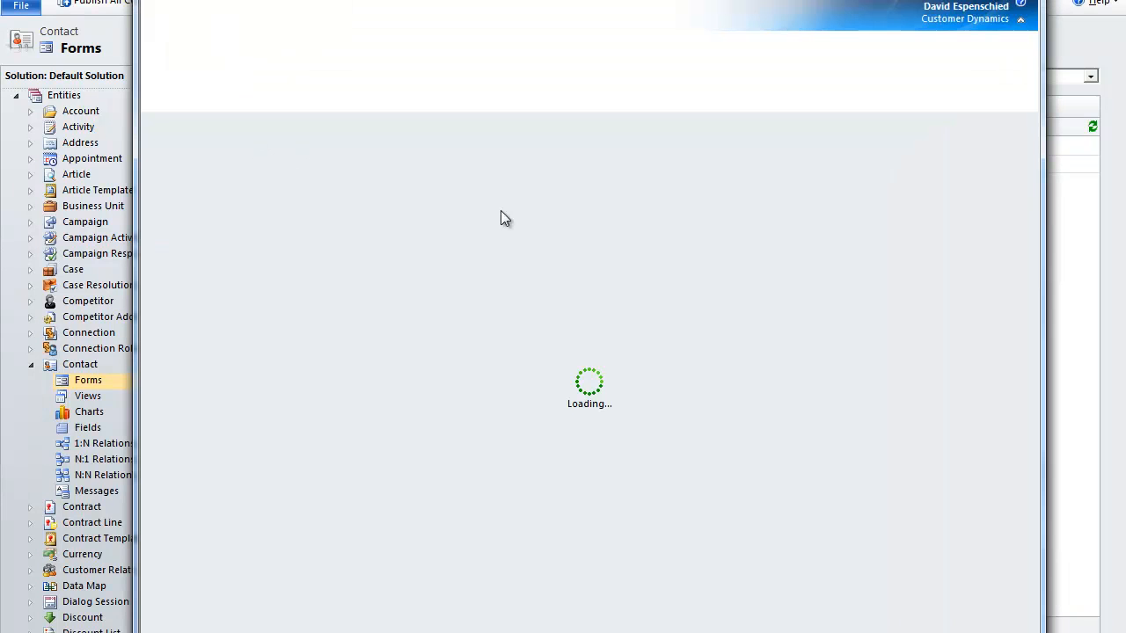
mouse_move(528, 129)
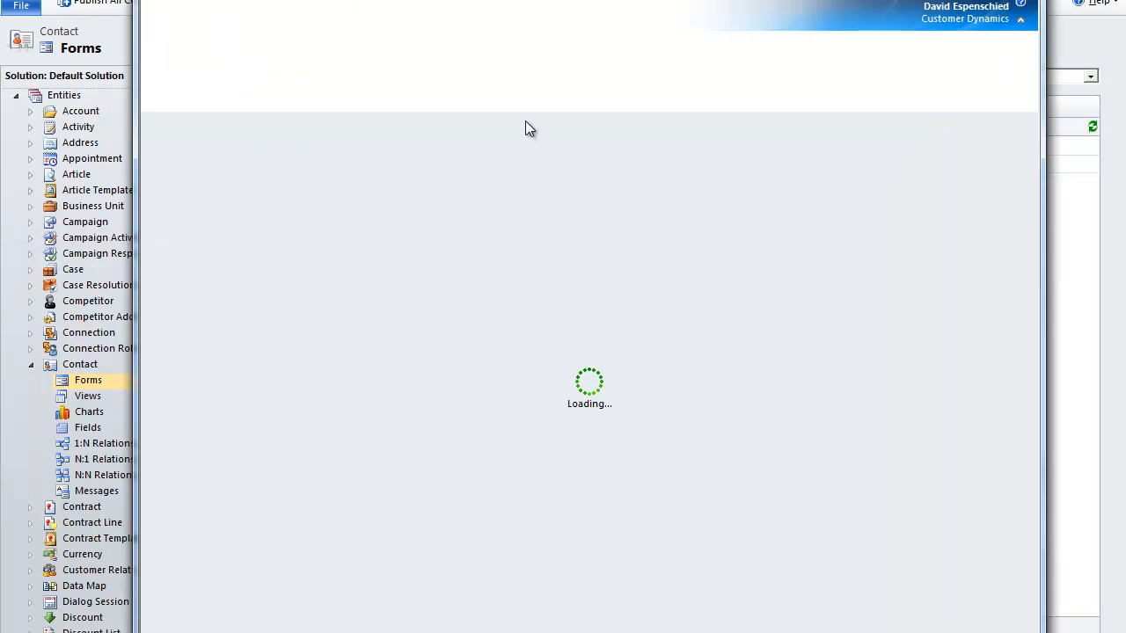
mouse_move(670, 168)
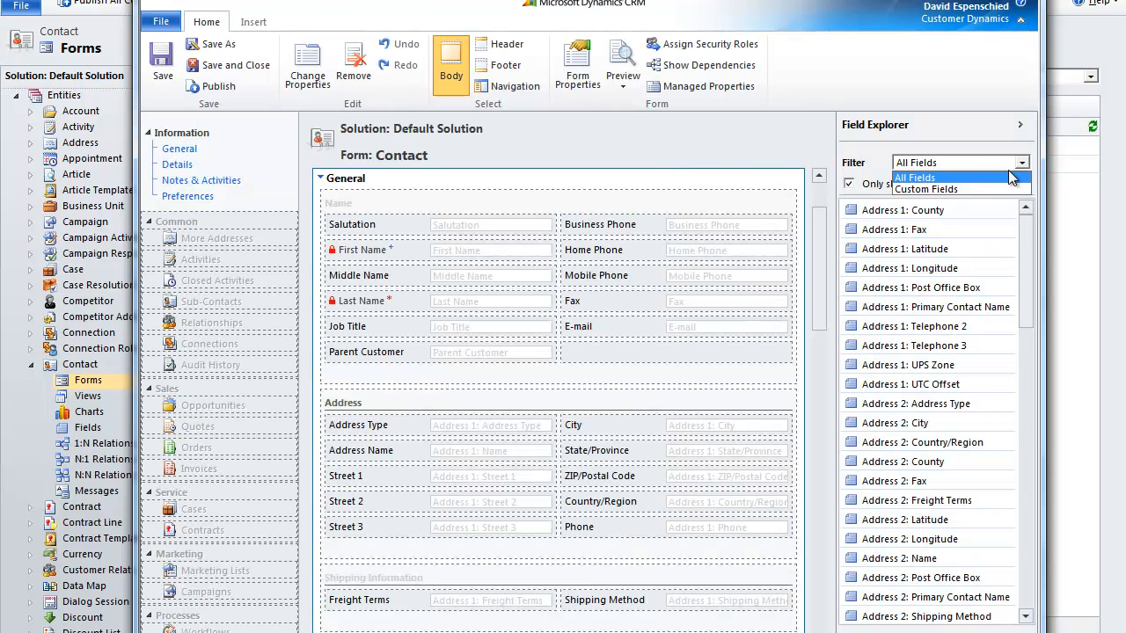
mouse_move(924, 189)
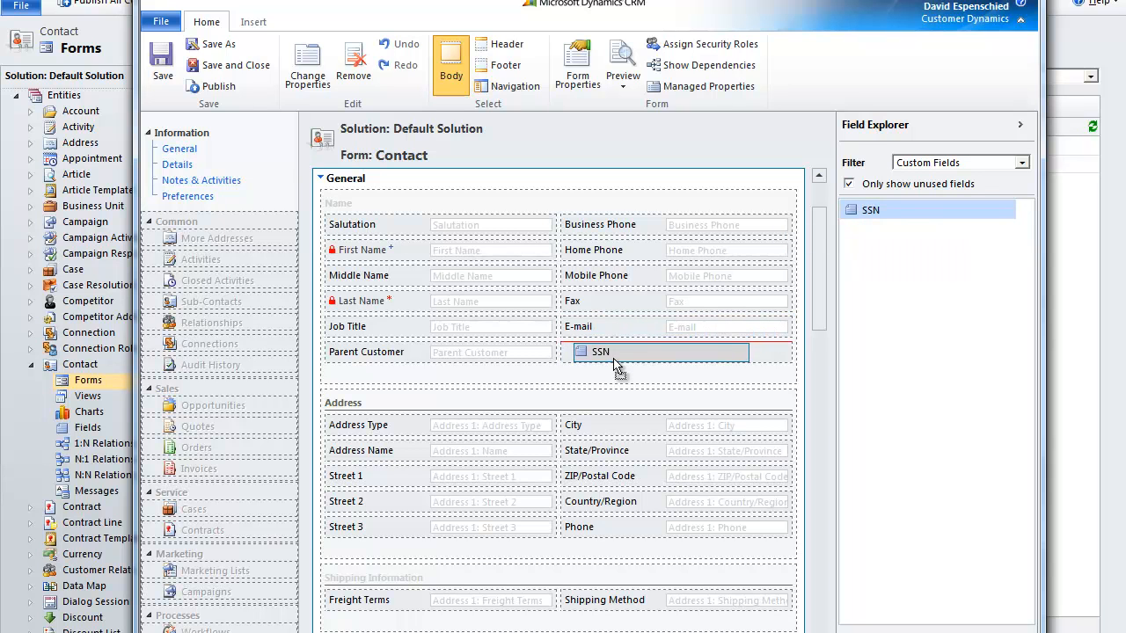
Drag SSN next to Parent Customer in the General section and publish the form
left_click_drag(870, 209, 677, 352)
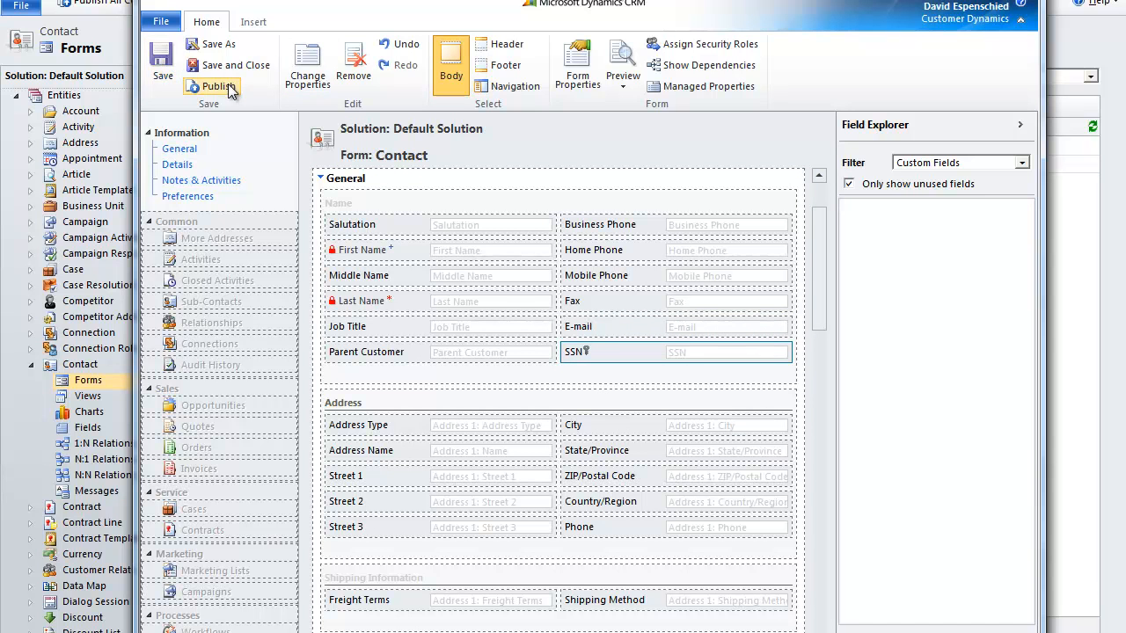
left_click(212, 86)
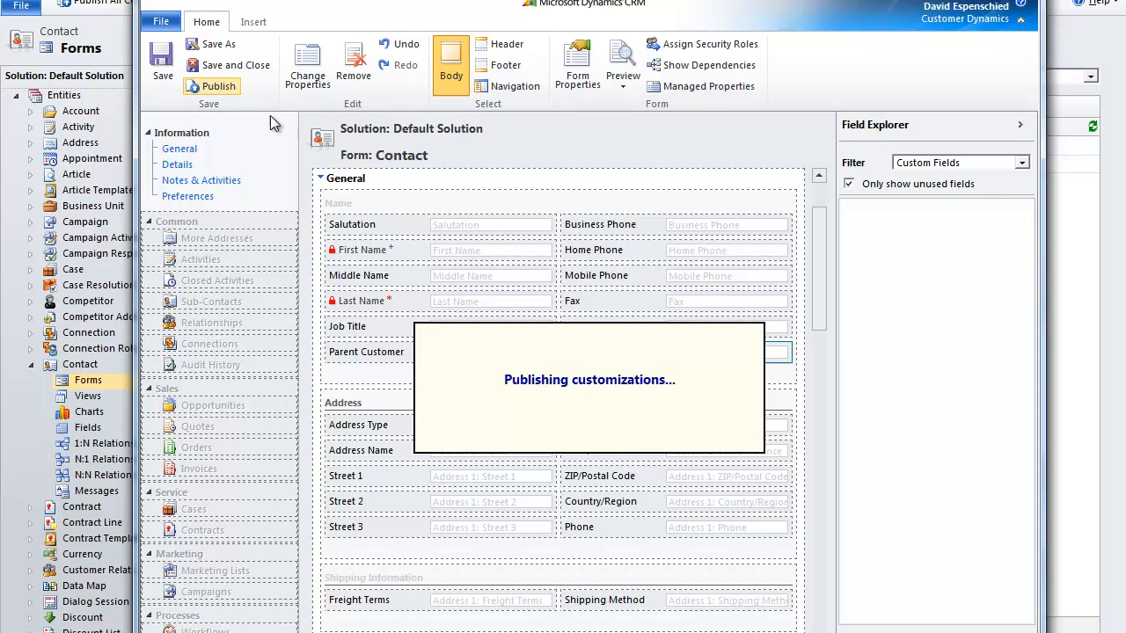
mouse_move(508, 293)
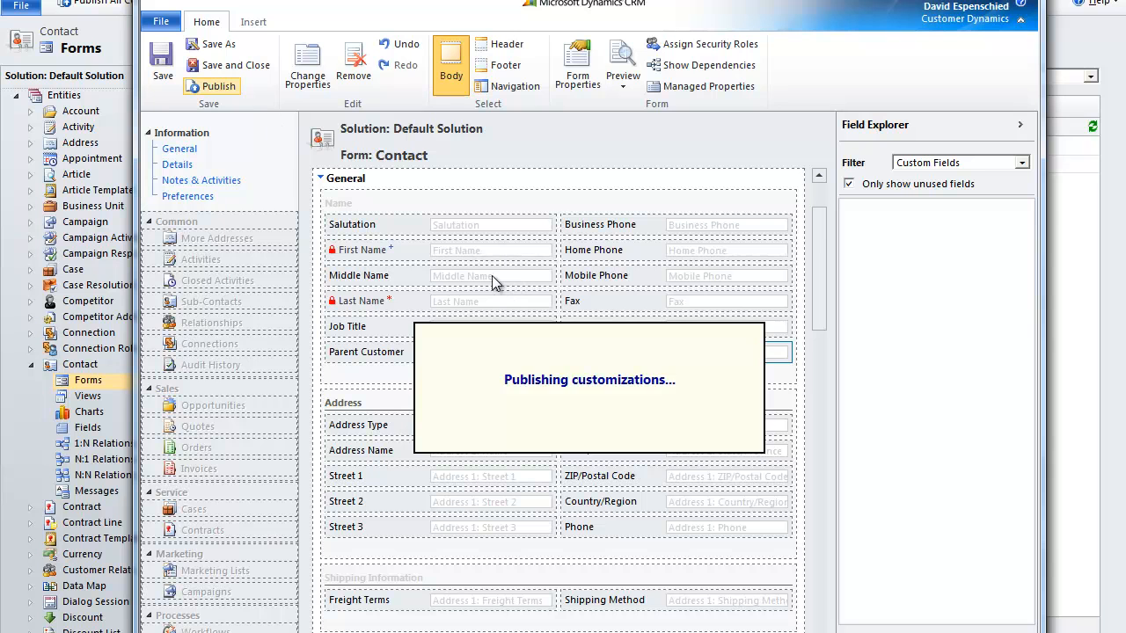
left_click(211, 86)
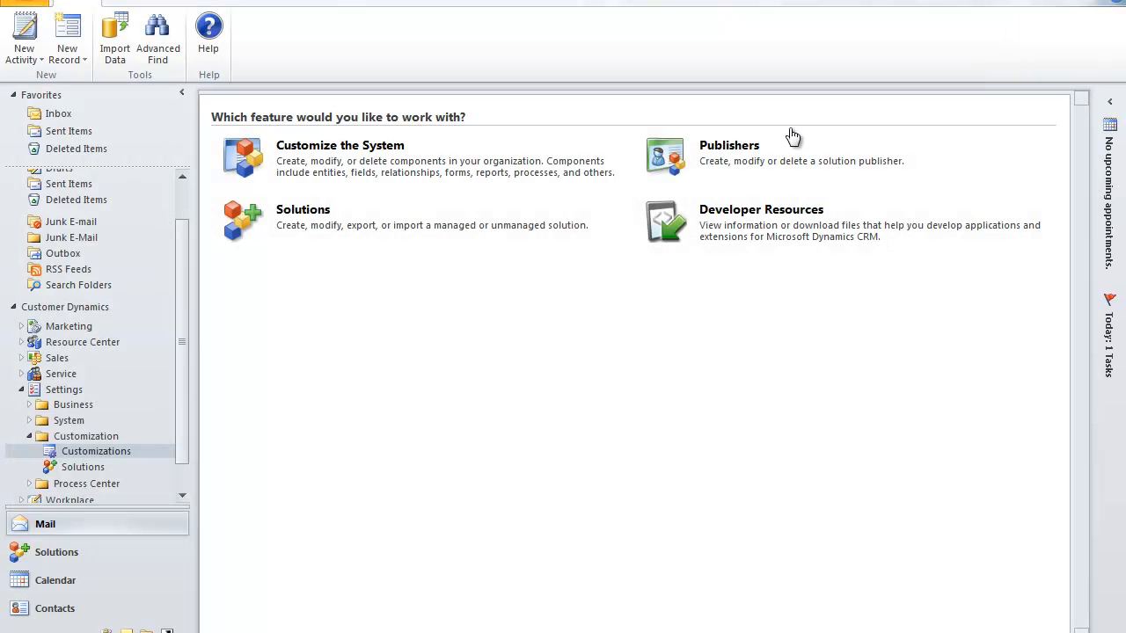
mouse_move(129, 364)
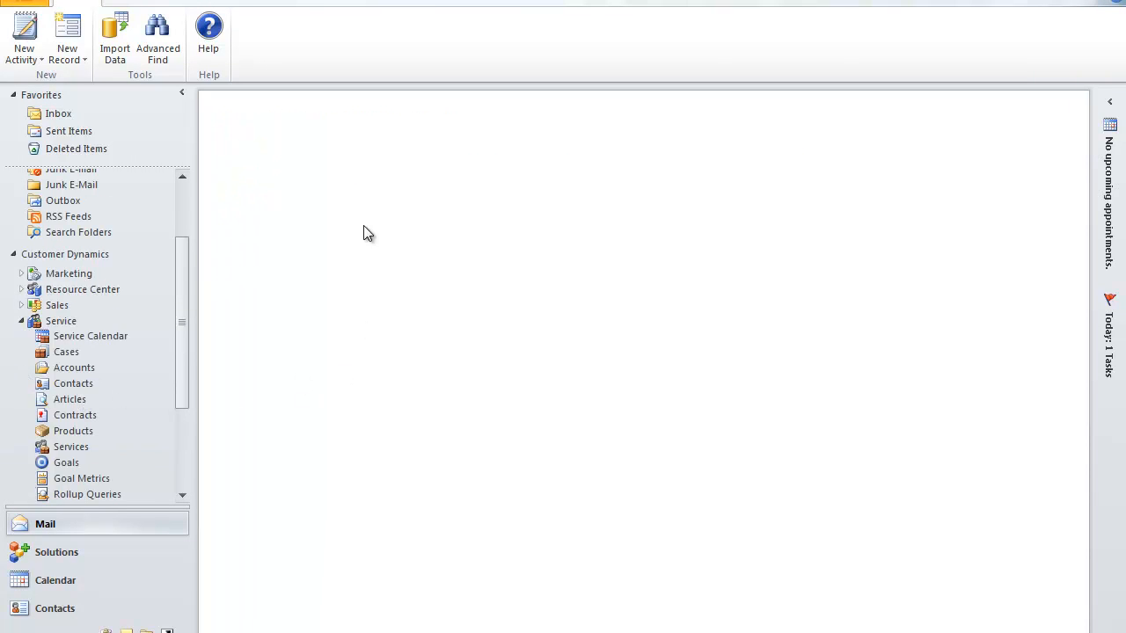
mouse_move(359, 222)
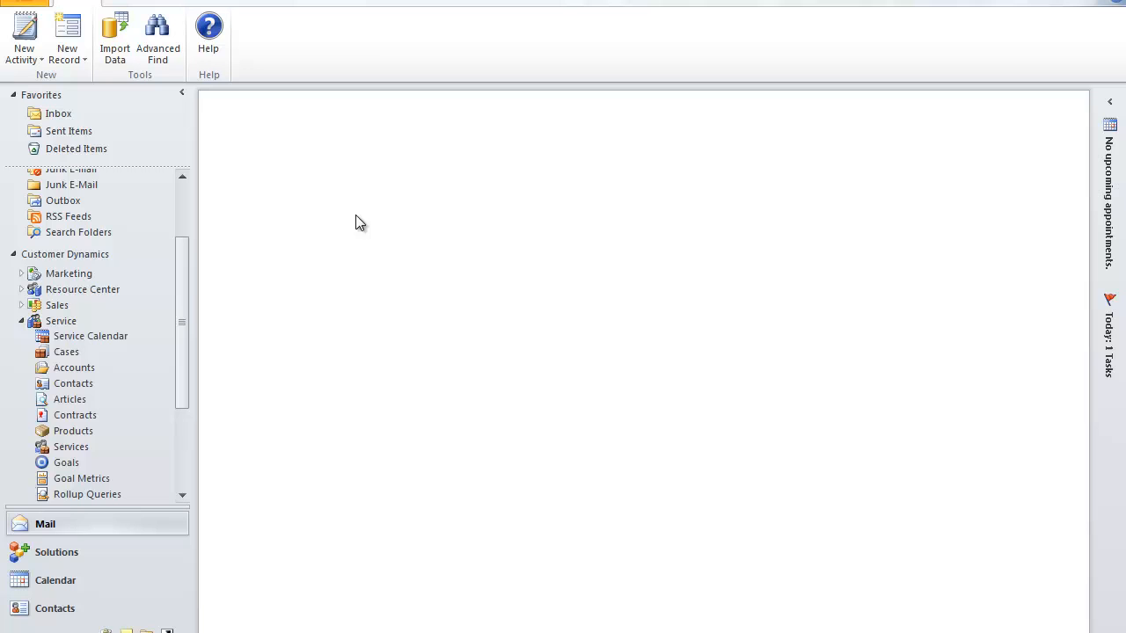
mouse_move(351, 211)
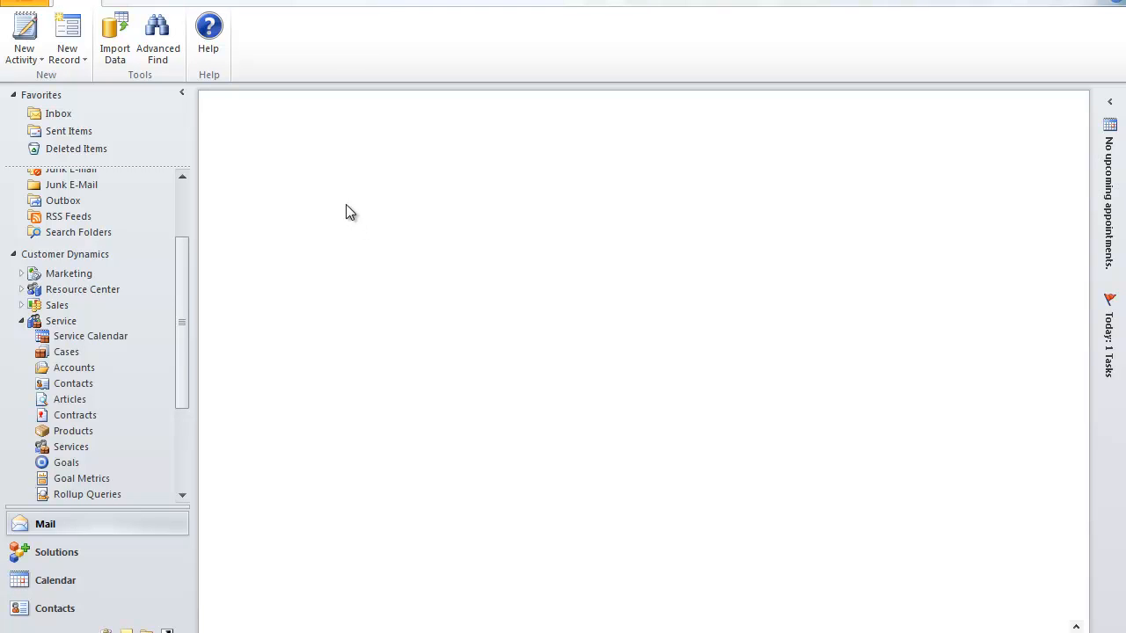
Open My Active Contacts under Service, showing Bill Customer
left_click(73, 383)
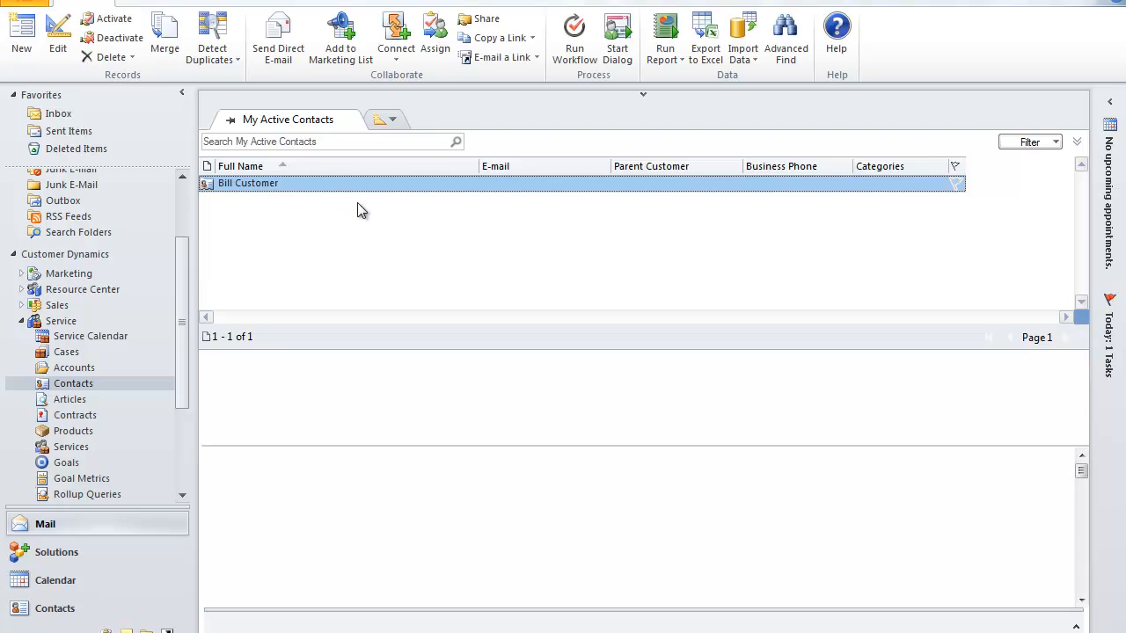
double_click(248, 183)
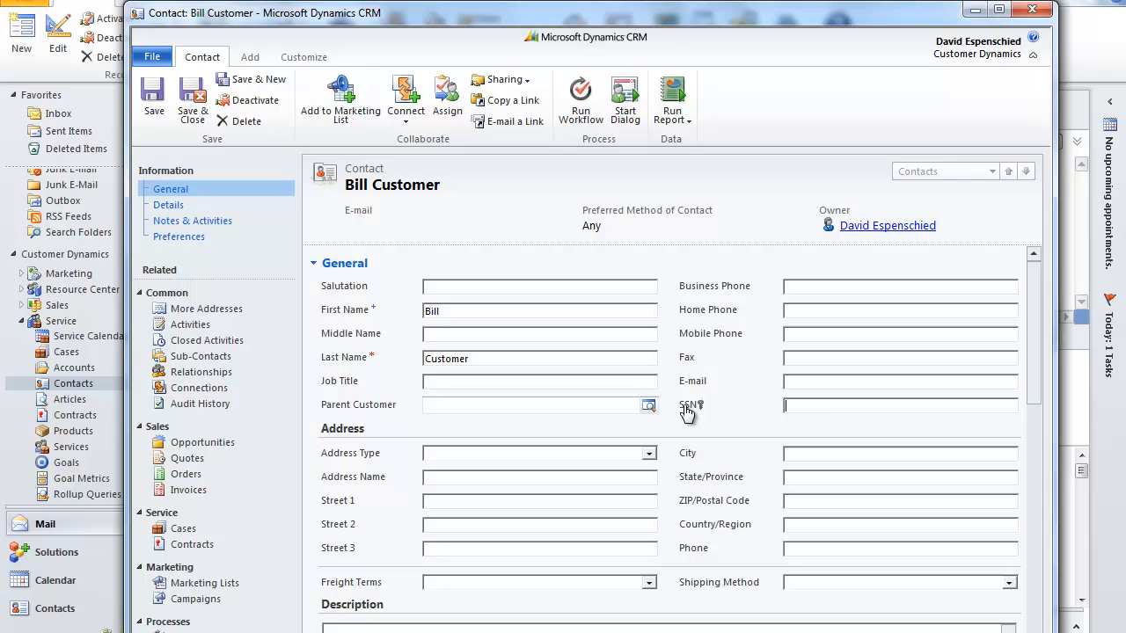
left_click(898, 405)
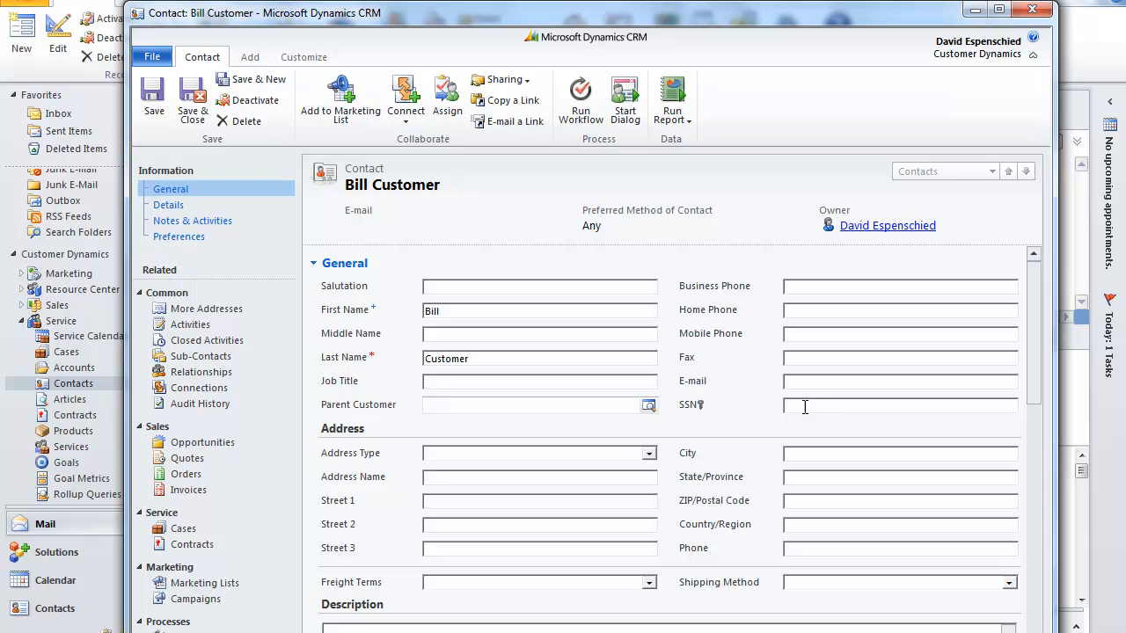
mouse_move(901, 114)
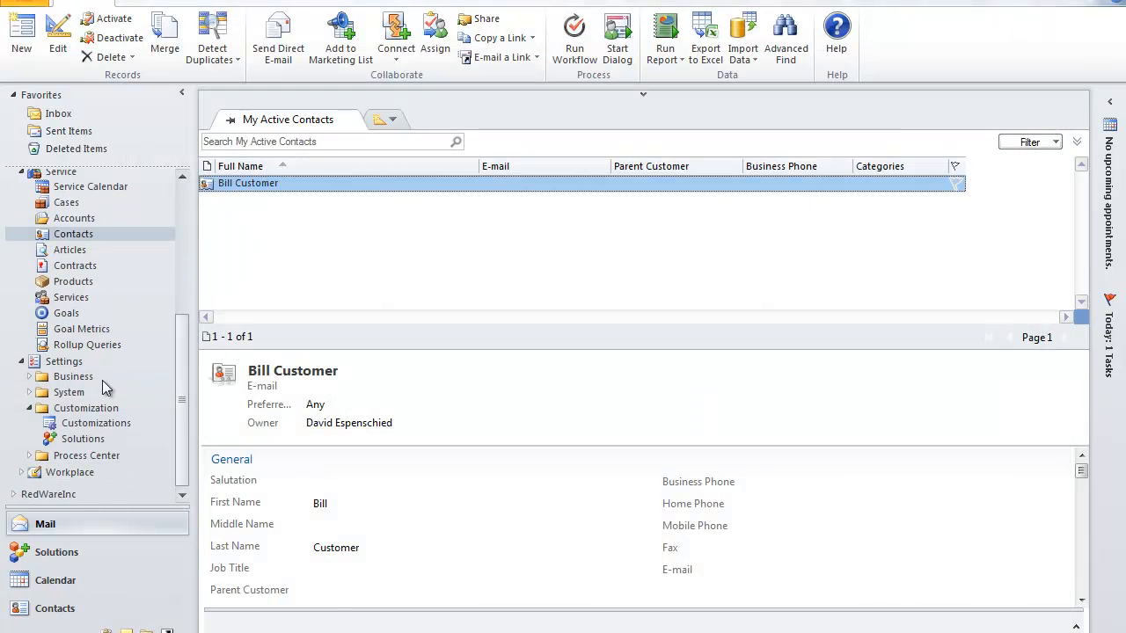
mouse_move(53, 437)
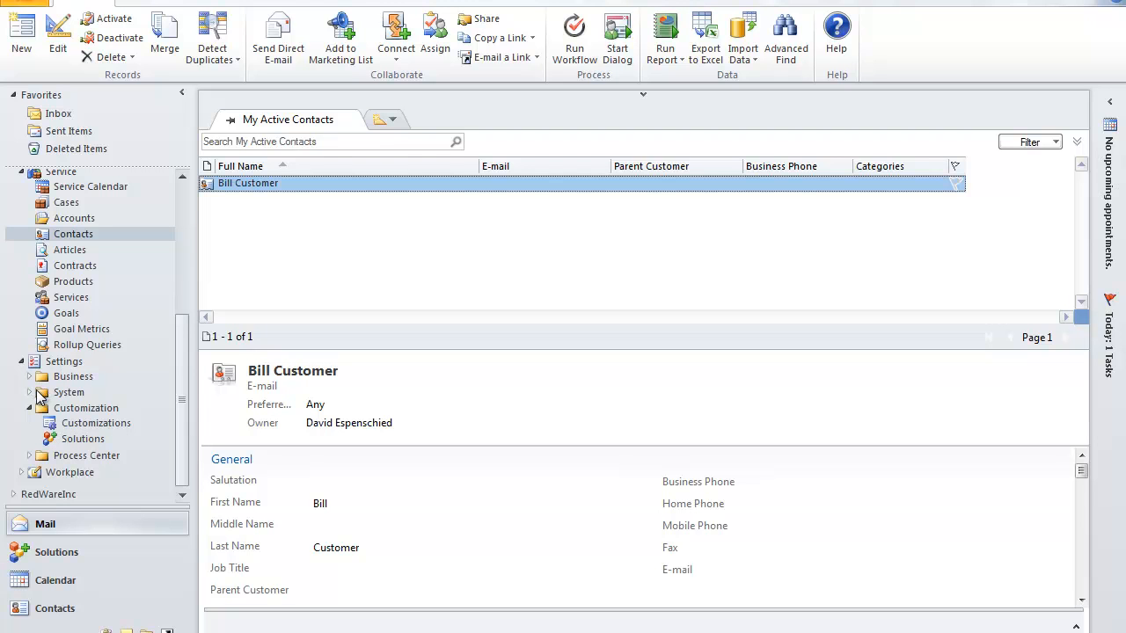
Go to System Administration's Field Security Profiles and select Customer Service Representative
left_click(68, 392)
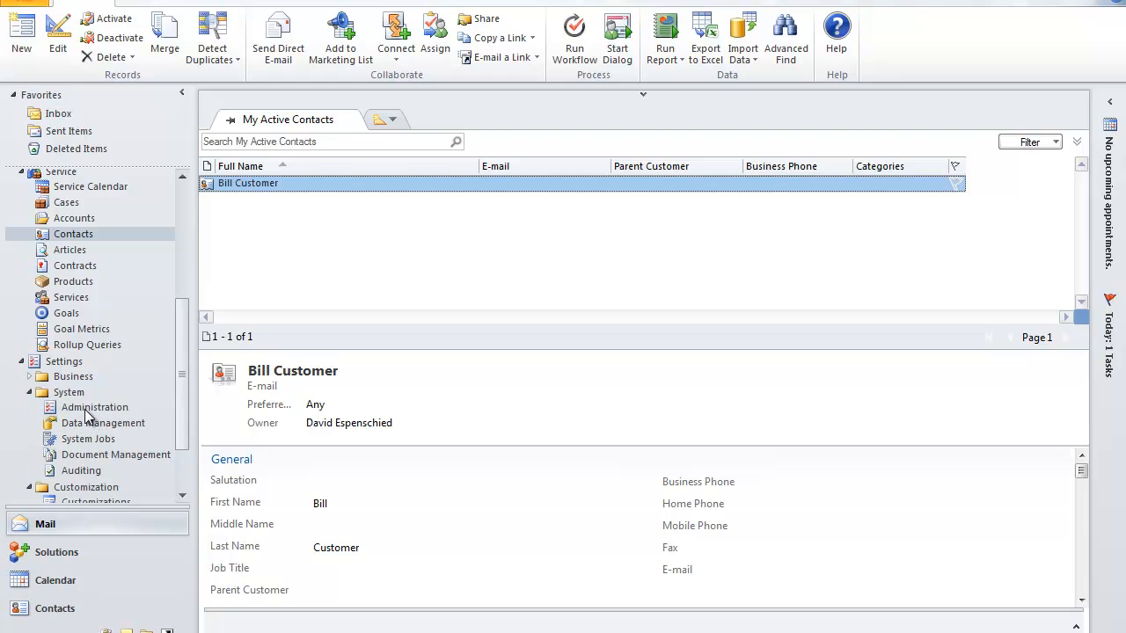
left_click(94, 406)
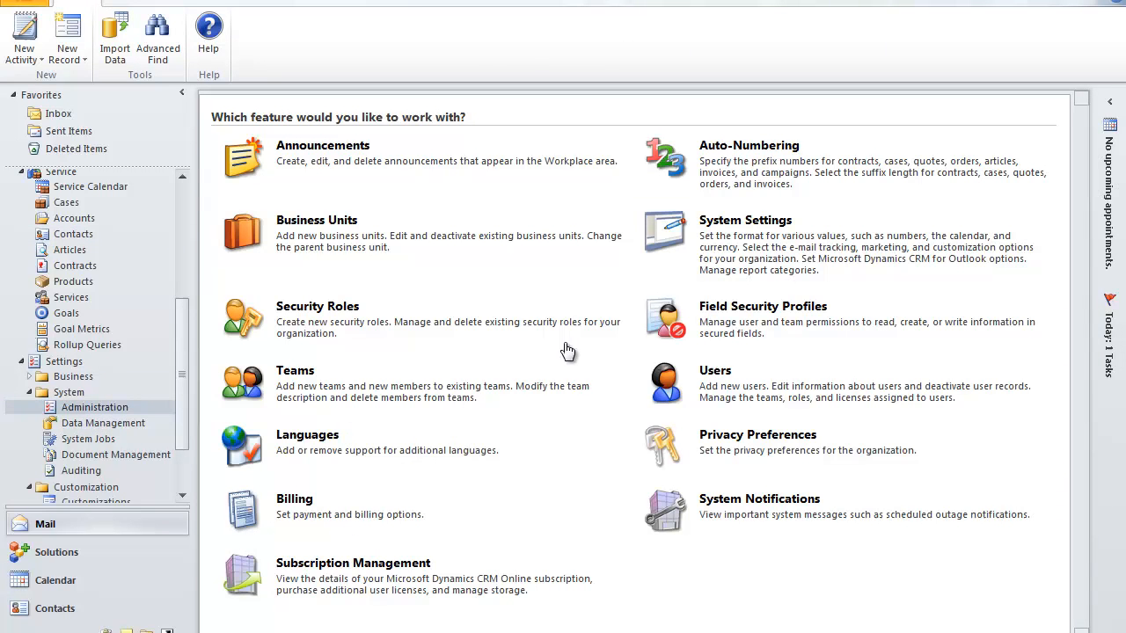
mouse_move(774, 317)
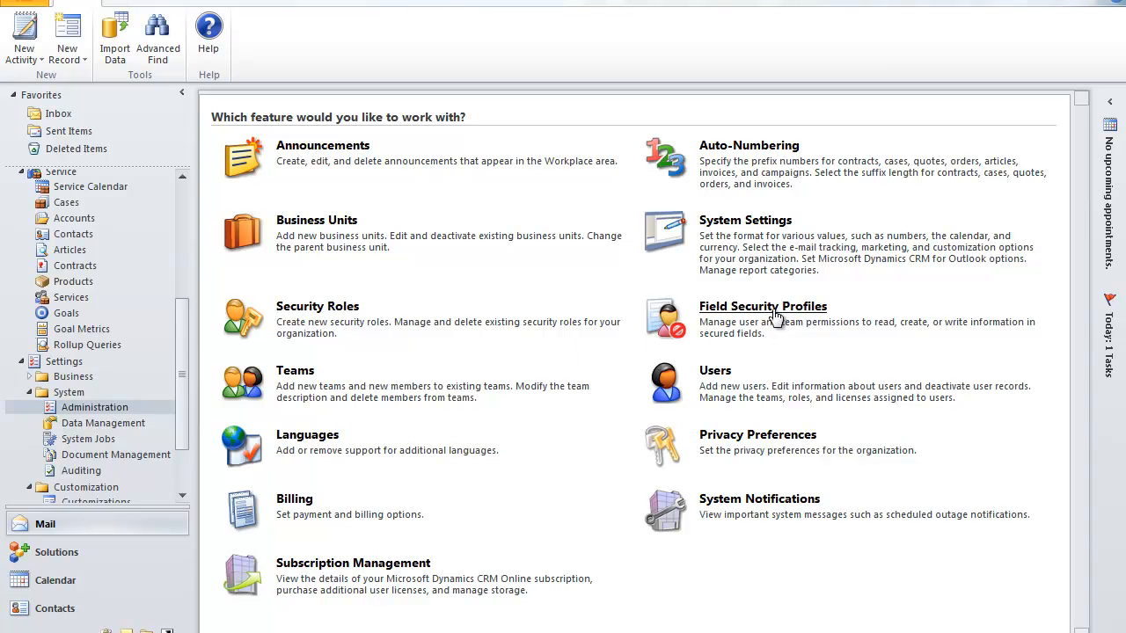
left_click(763, 306)
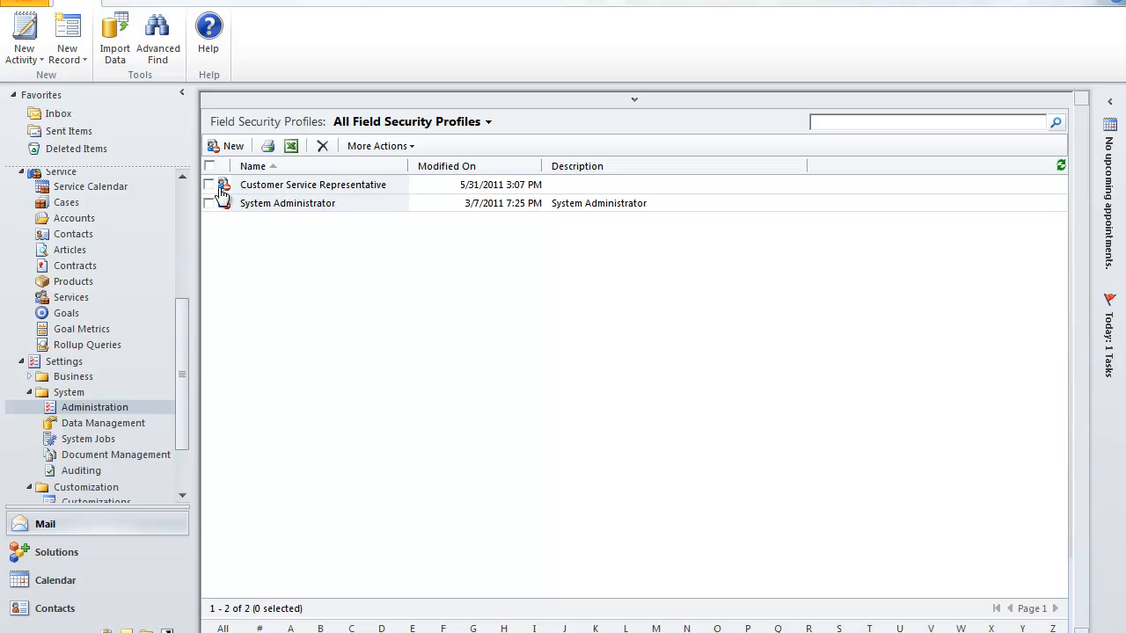
left_click(209, 185)
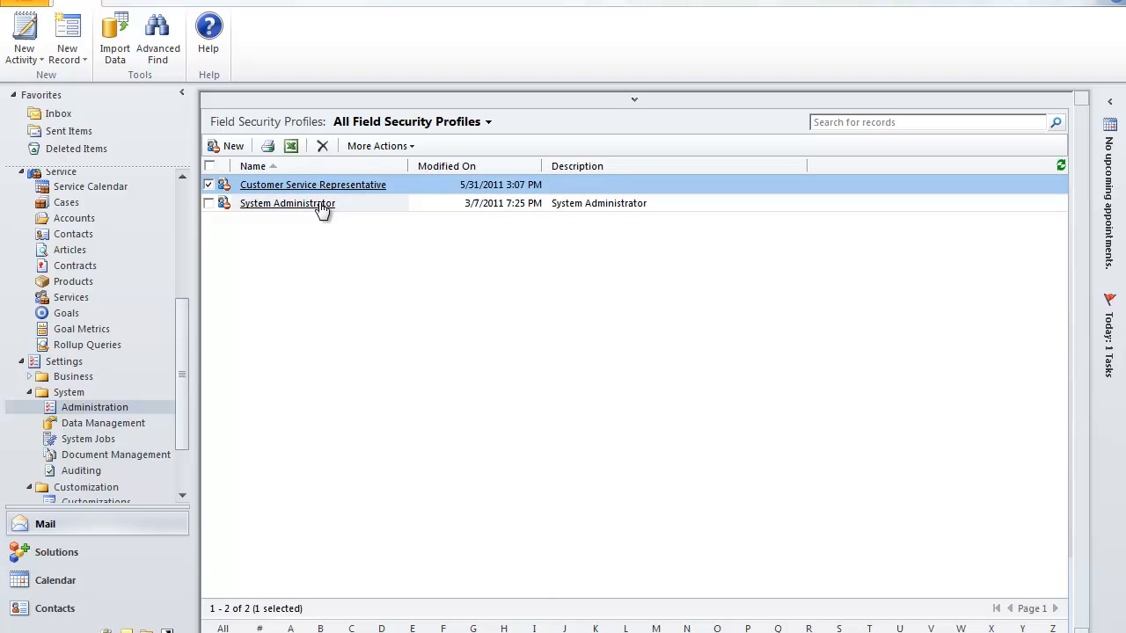
Open the Customer Service Representative profile and view its field permissions
double_click(313, 184)
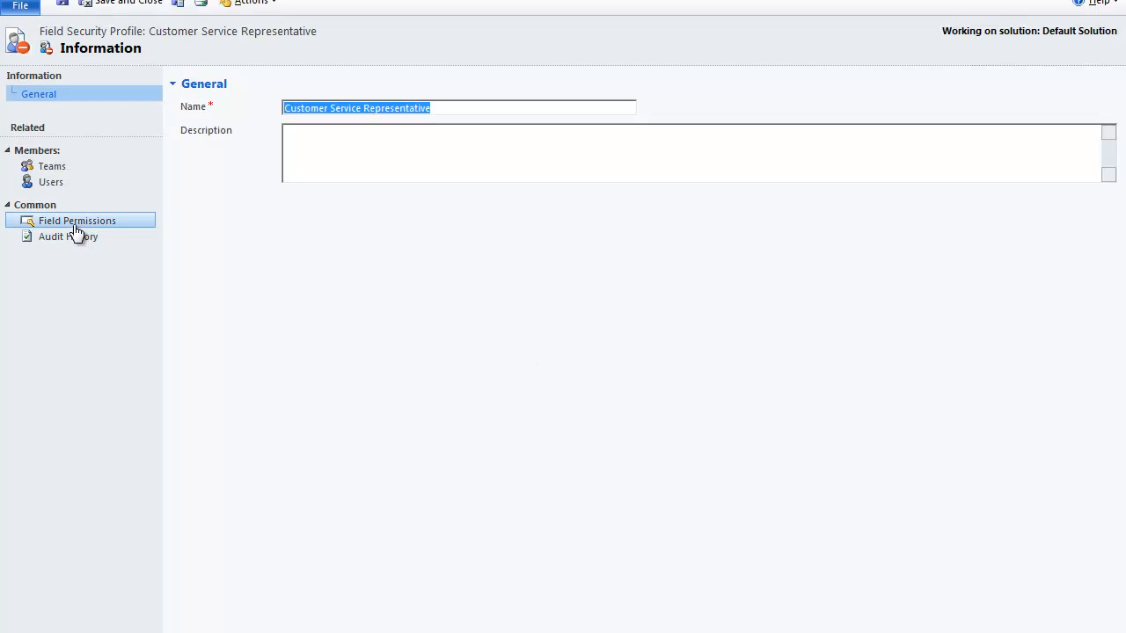
left_click(76, 221)
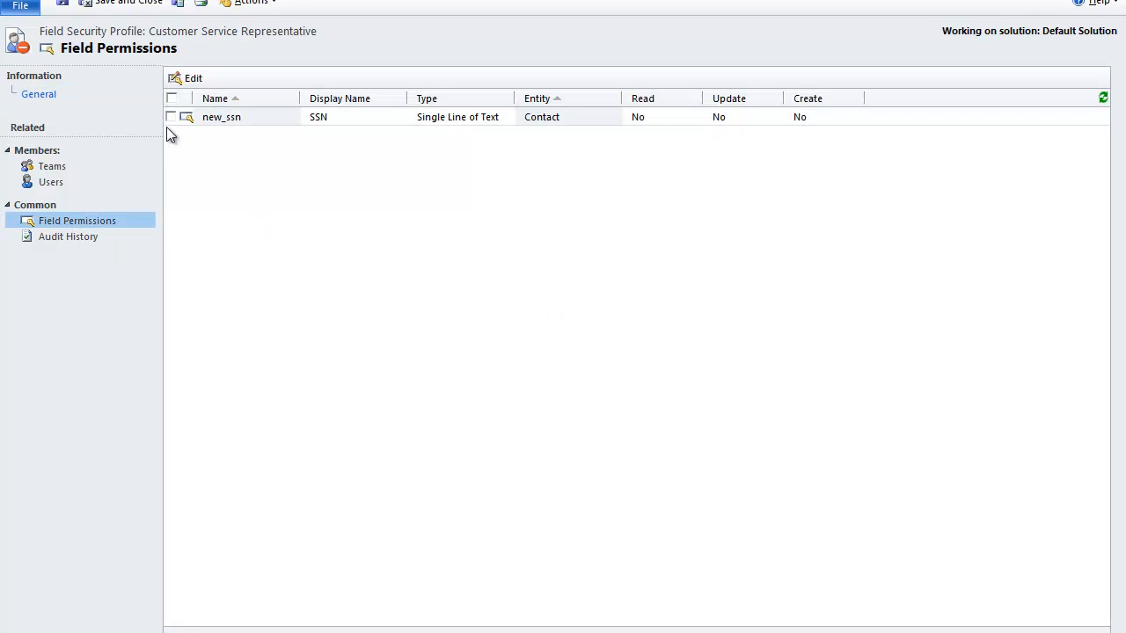
Edit the SSN permission to Allow Read: Yes and confirm
left_click(192, 78)
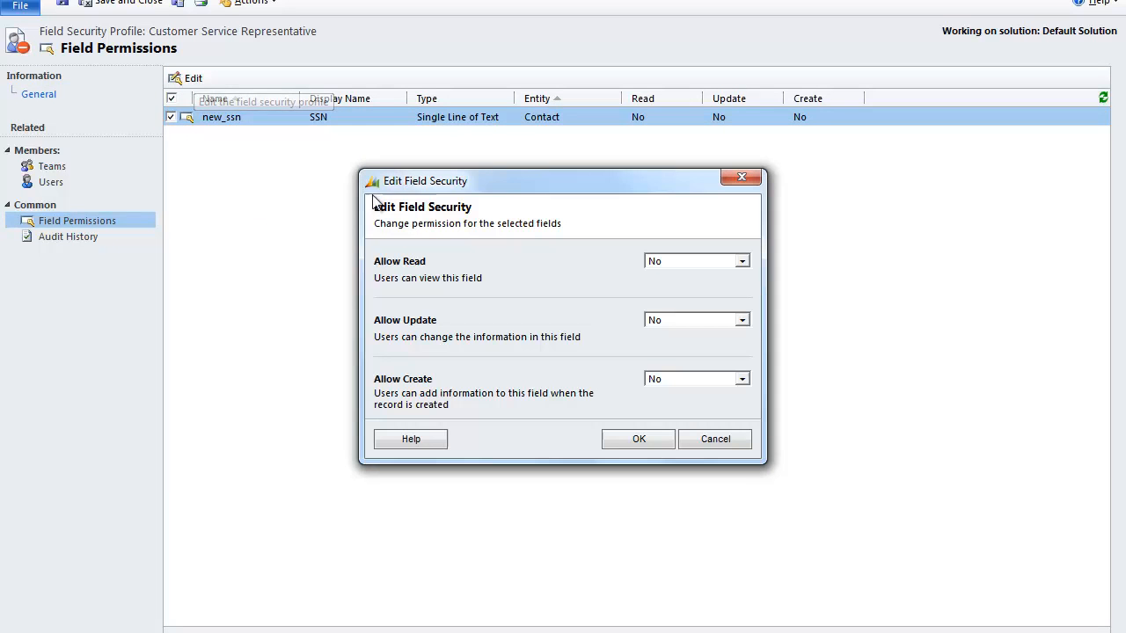
mouse_move(554, 273)
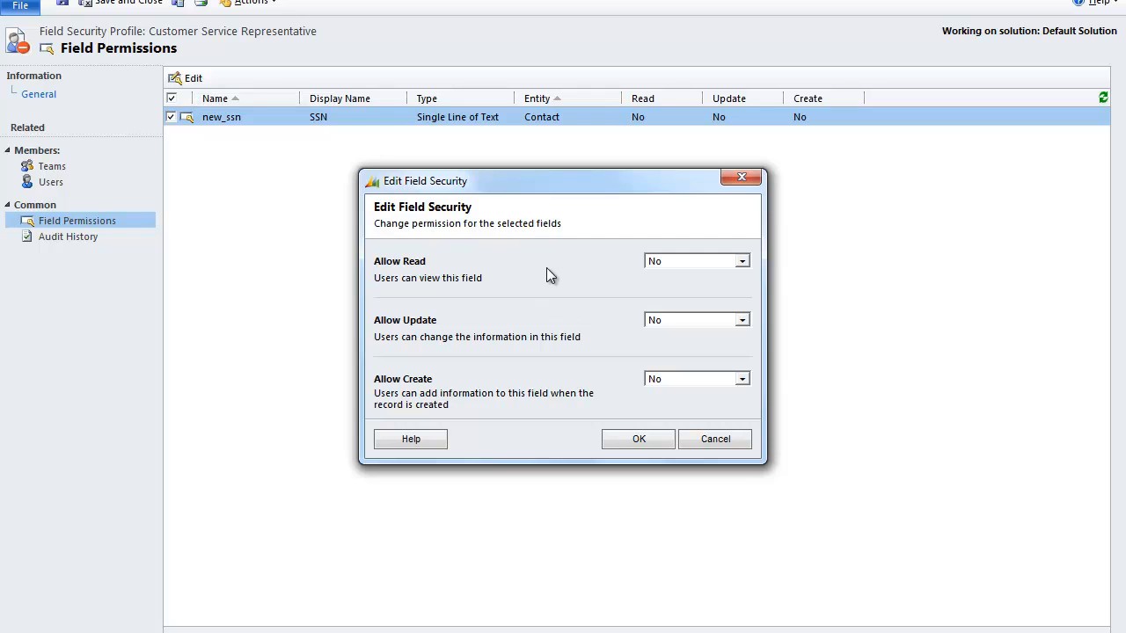
mouse_move(680, 280)
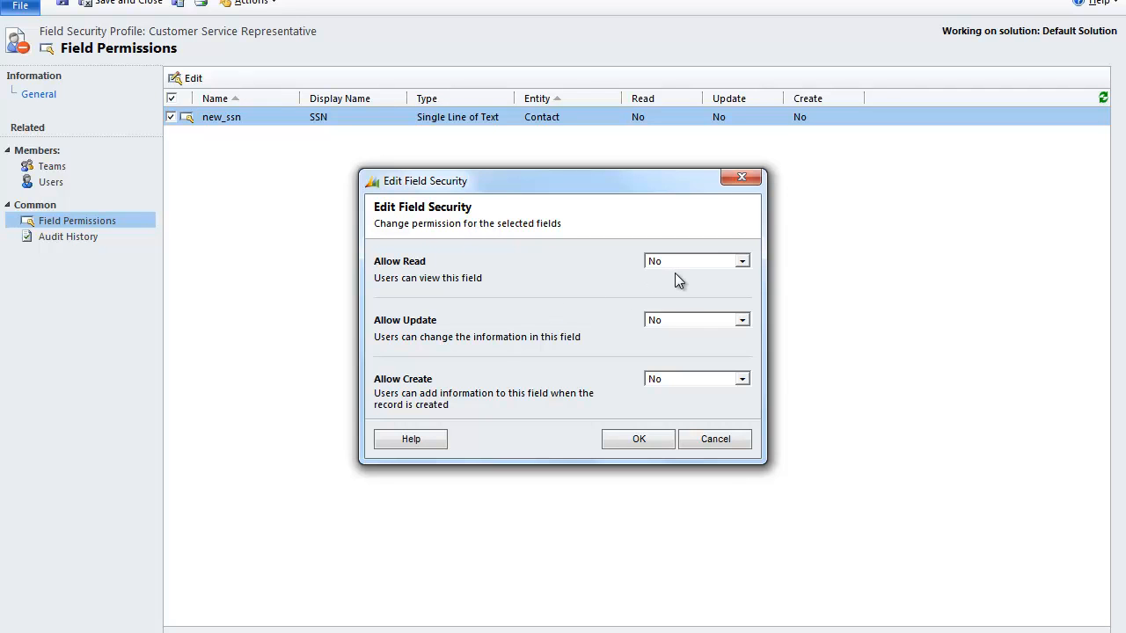
mouse_move(673, 397)
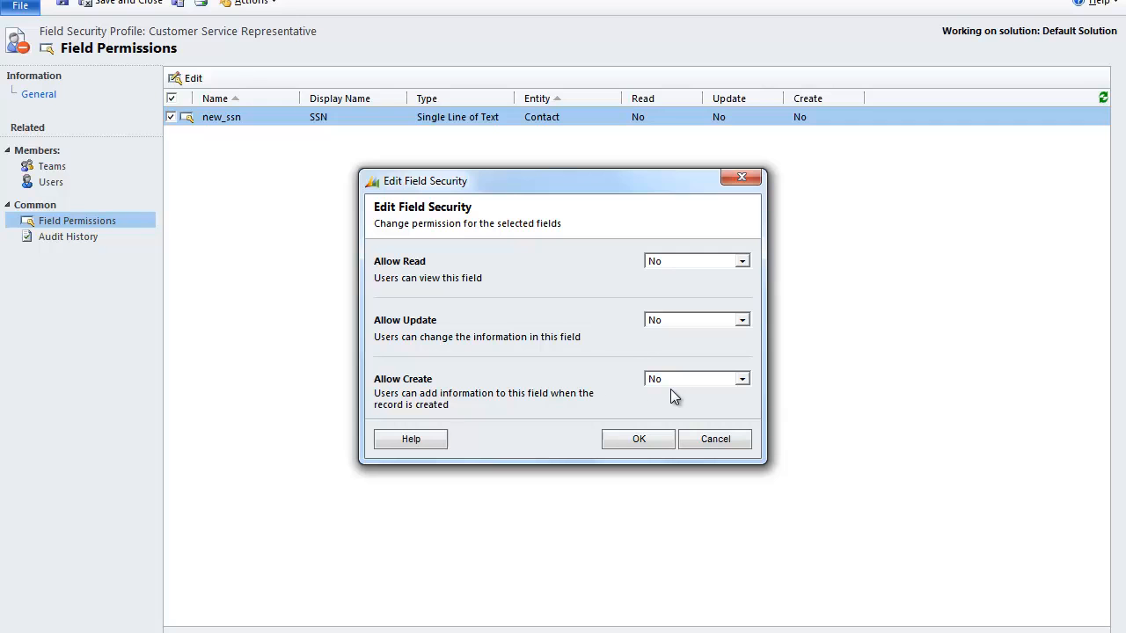
mouse_move(684, 393)
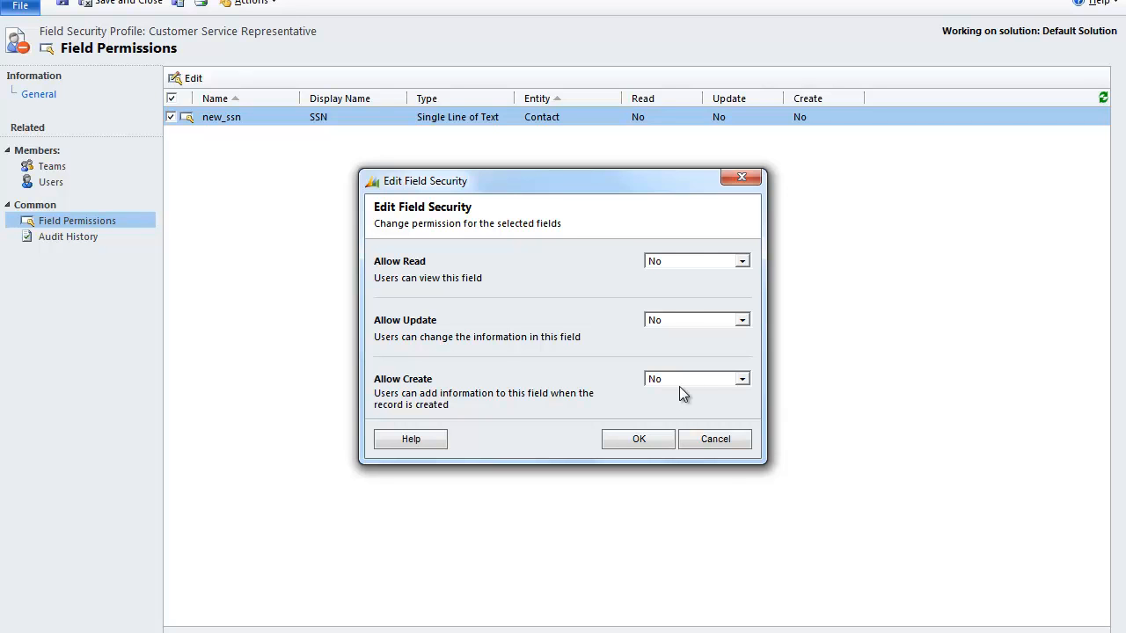
left_click(743, 260)
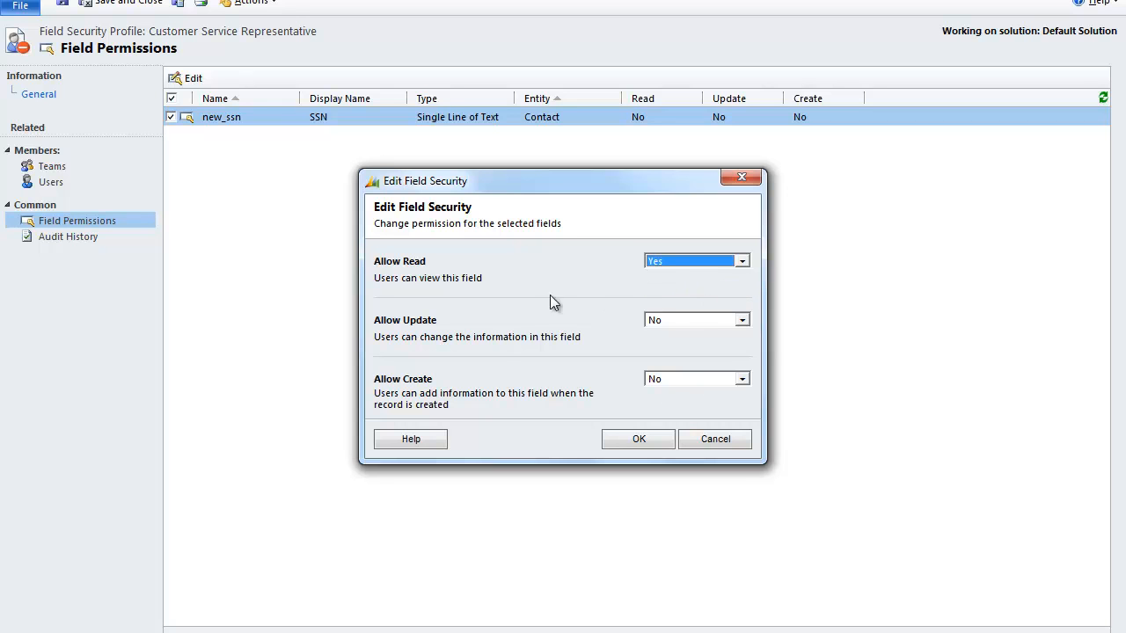
mouse_move(610, 275)
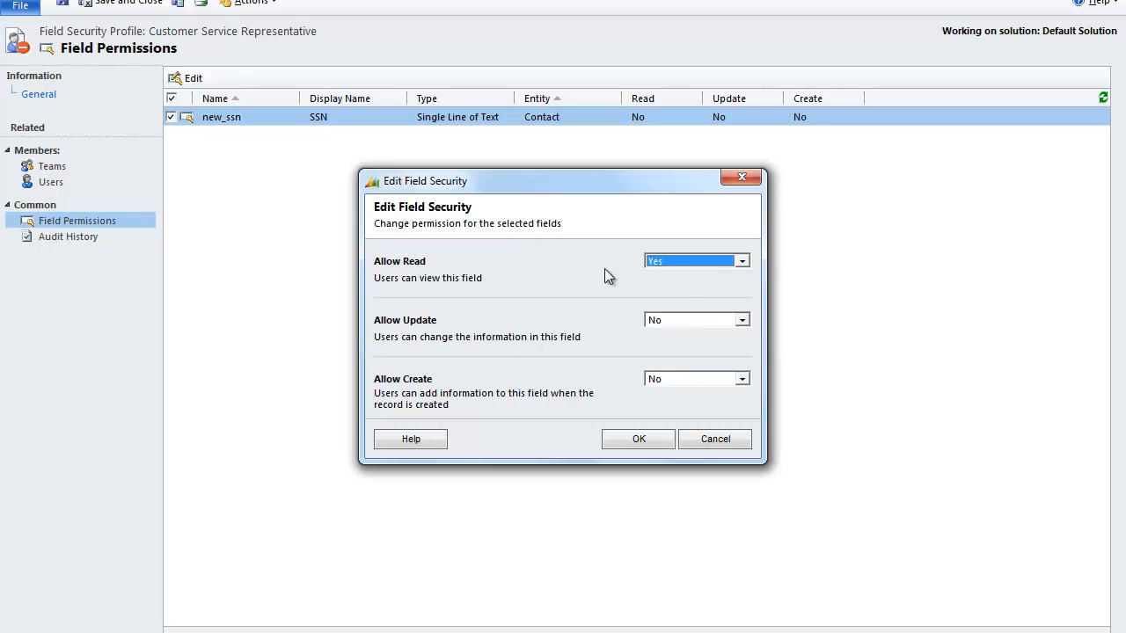
left_click(638, 439)
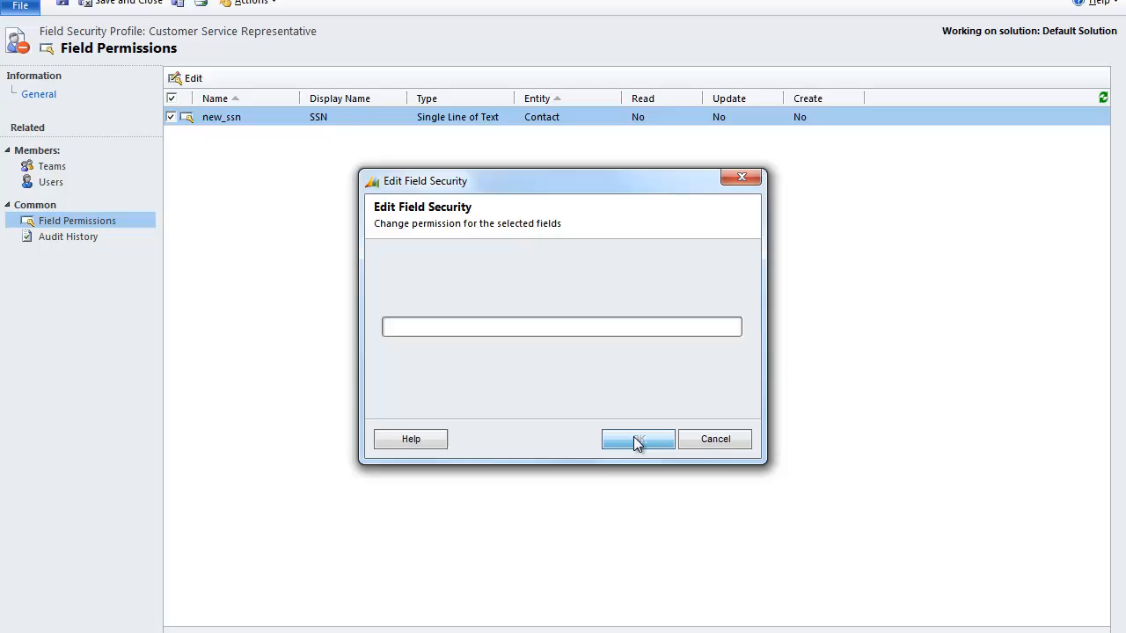
left_click(638, 439)
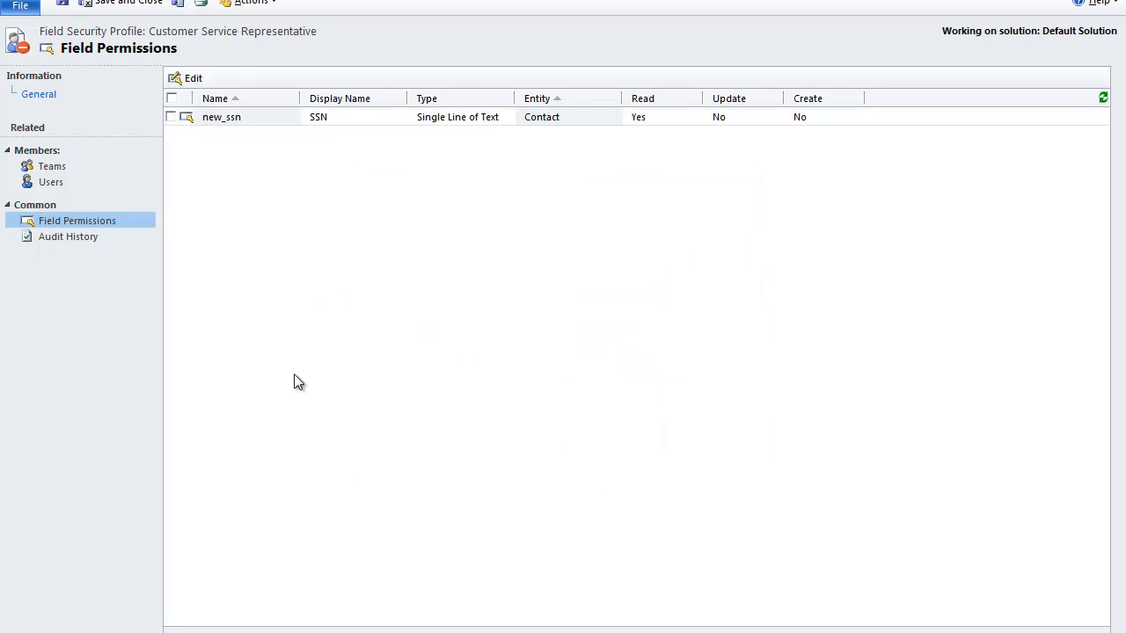
mouse_move(432, 212)
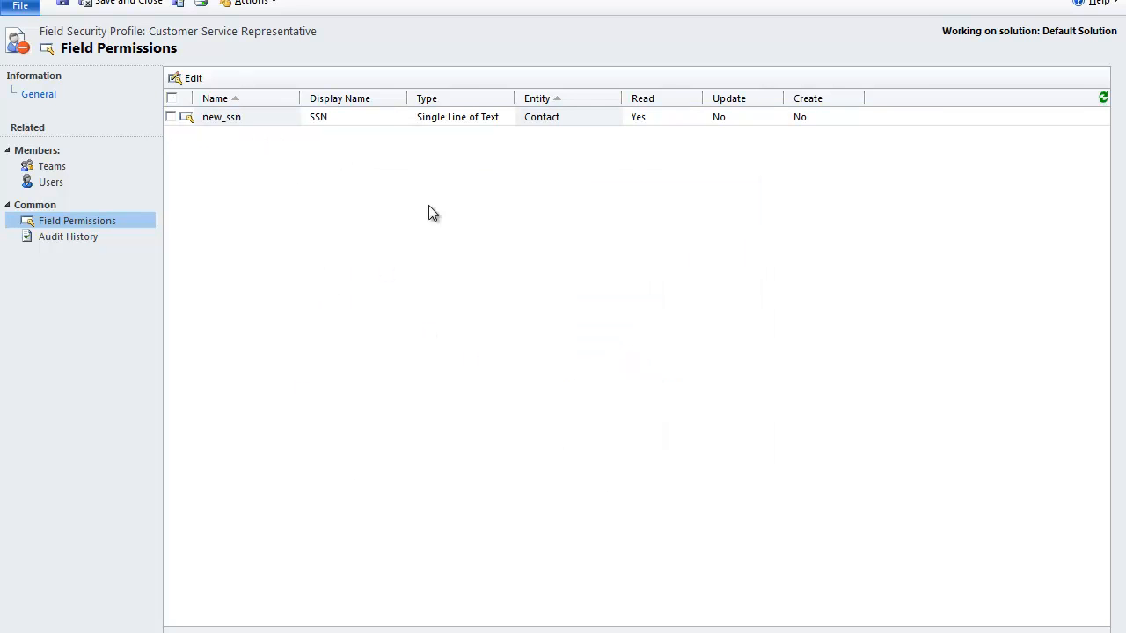
mouse_move(289, 231)
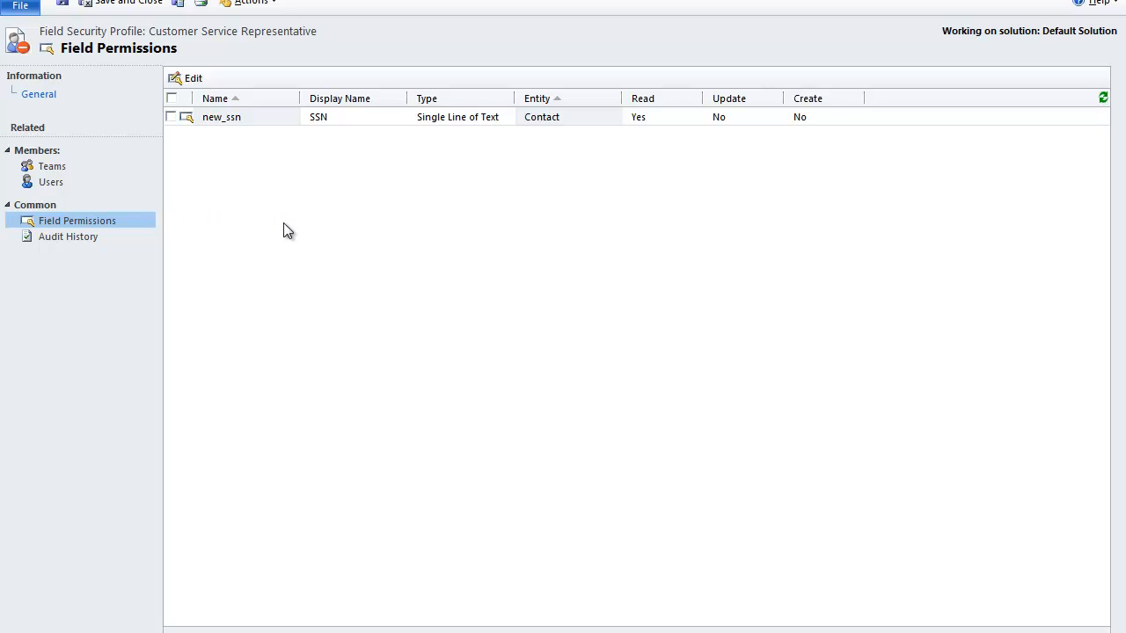
mouse_move(272, 163)
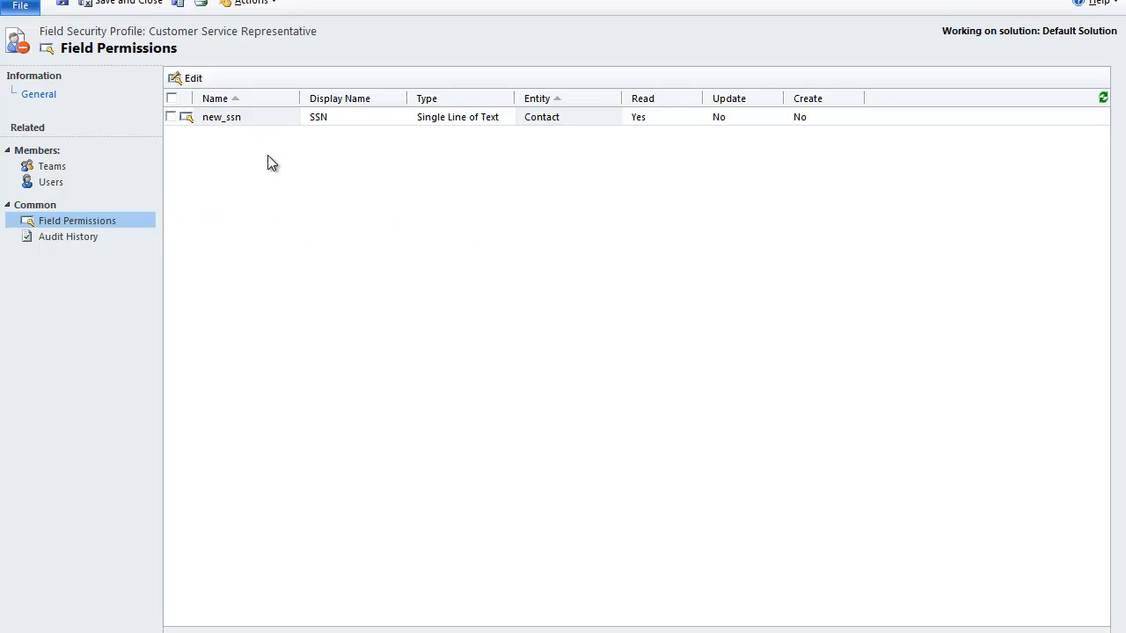
mouse_move(260, 148)
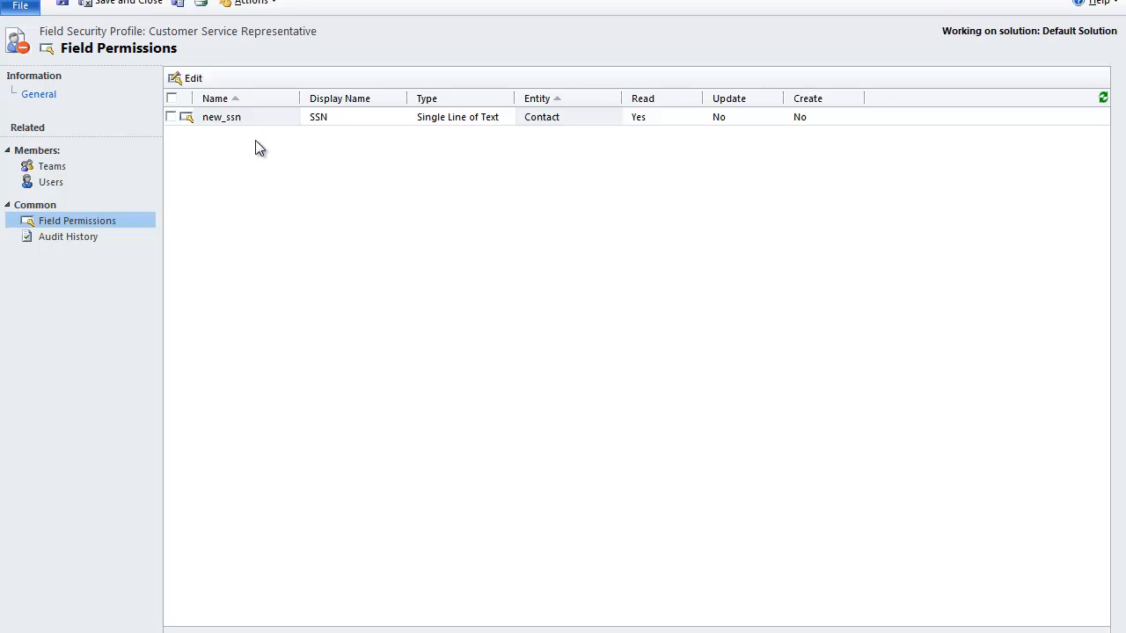